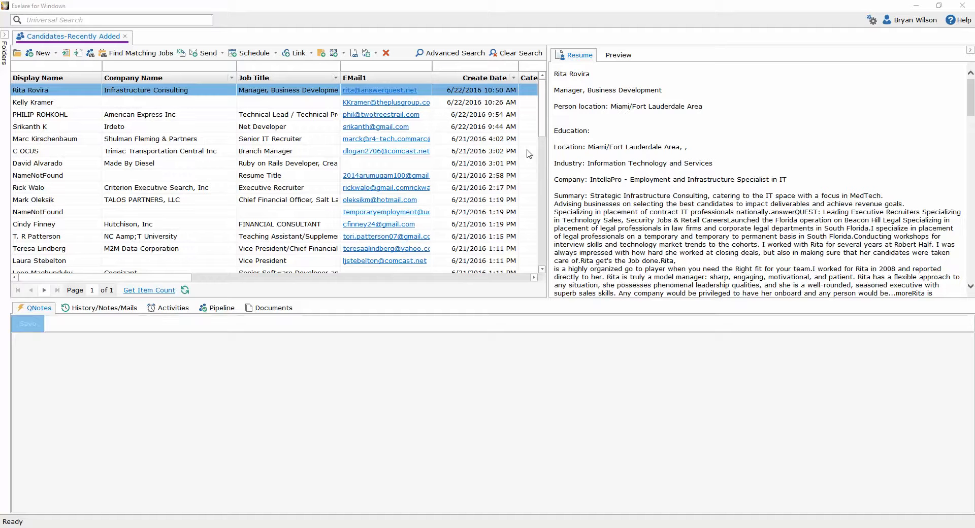
Switch to the Candidates-Recently Added view using the folders navigation tree.
left_click(474, 67)
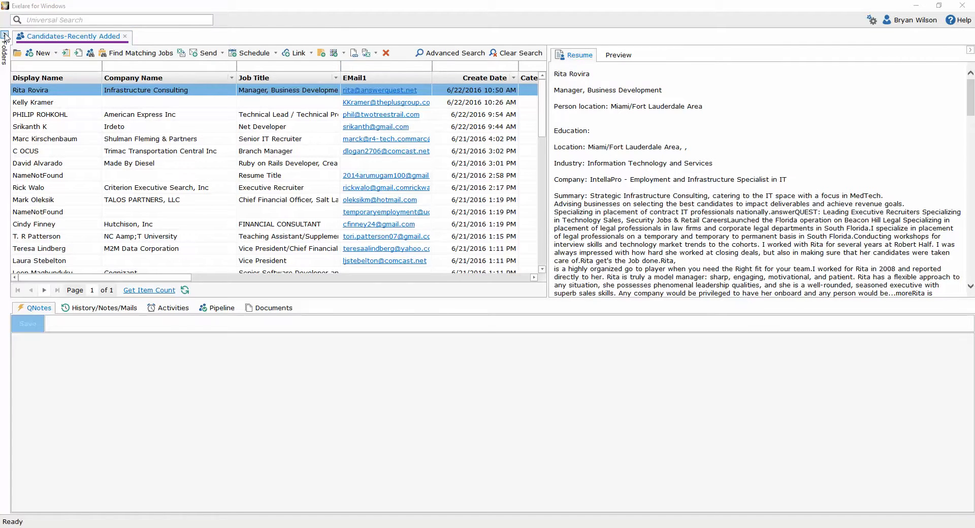
left_click(4, 44)
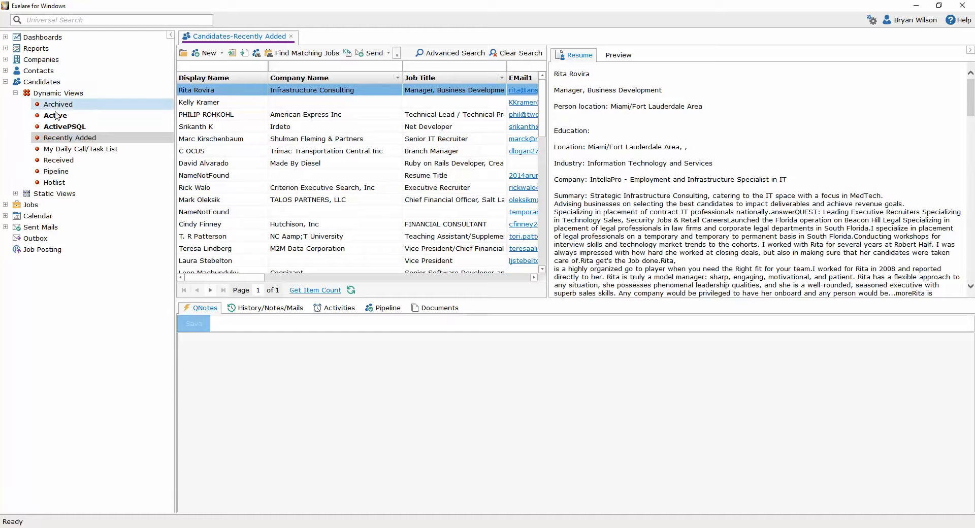
left_click(56, 115)
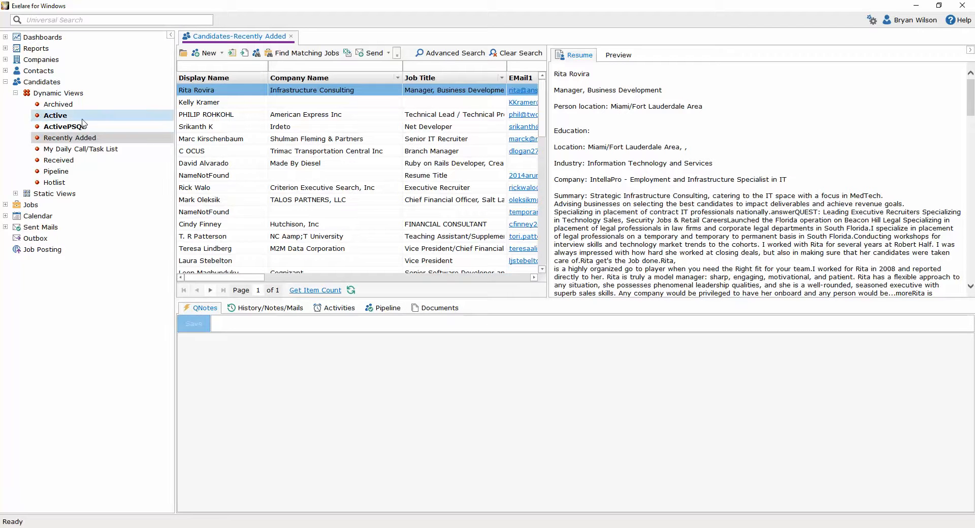
mouse_move(62, 119)
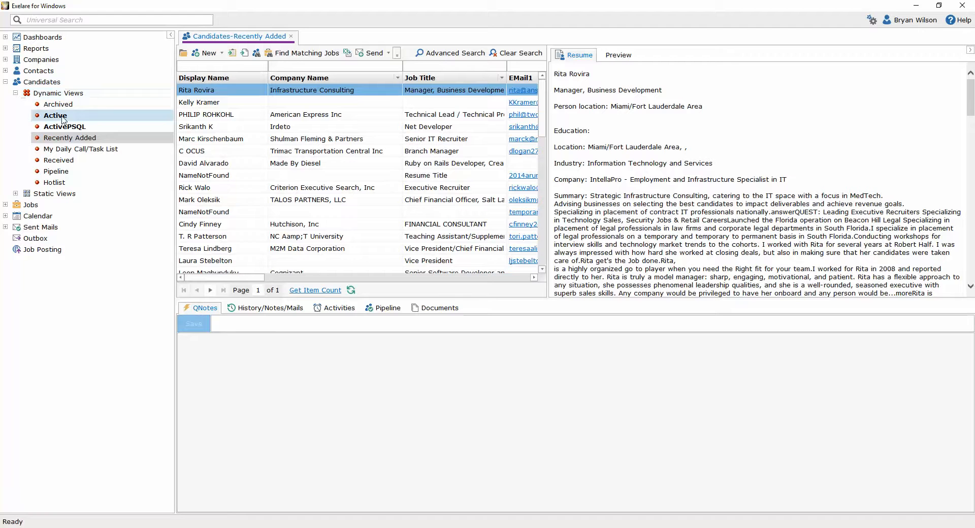
left_click(70, 137)
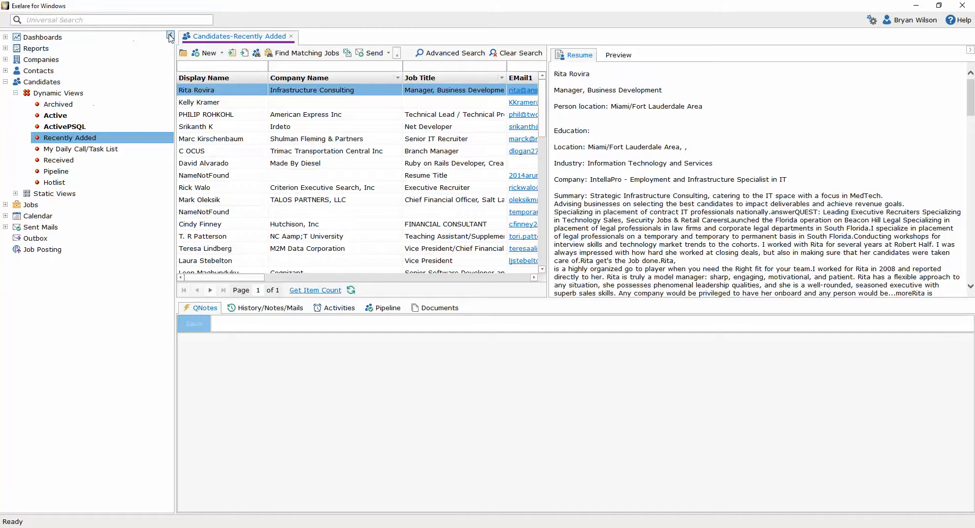
left_click(169, 36)
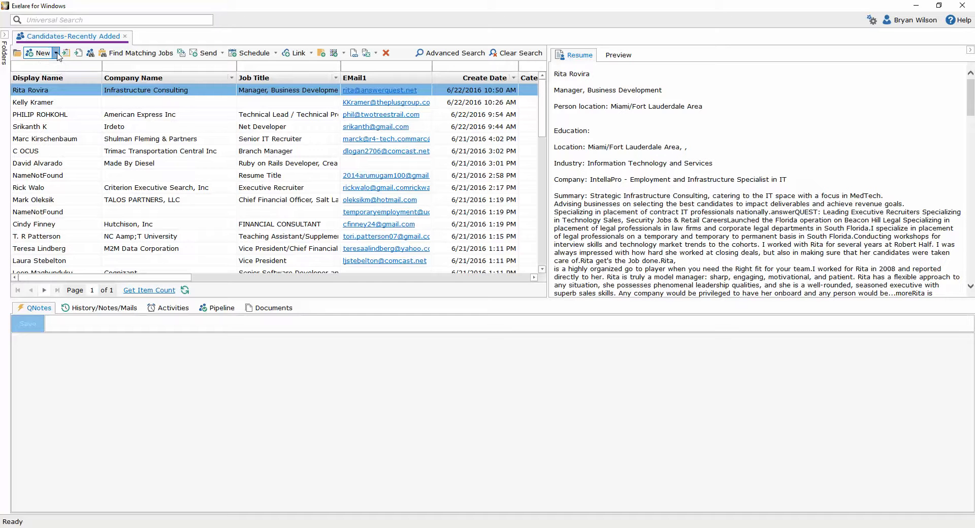
Choose Upload (Parse from Multiple Resume Files) from the New dropdown.
left_click(56, 53)
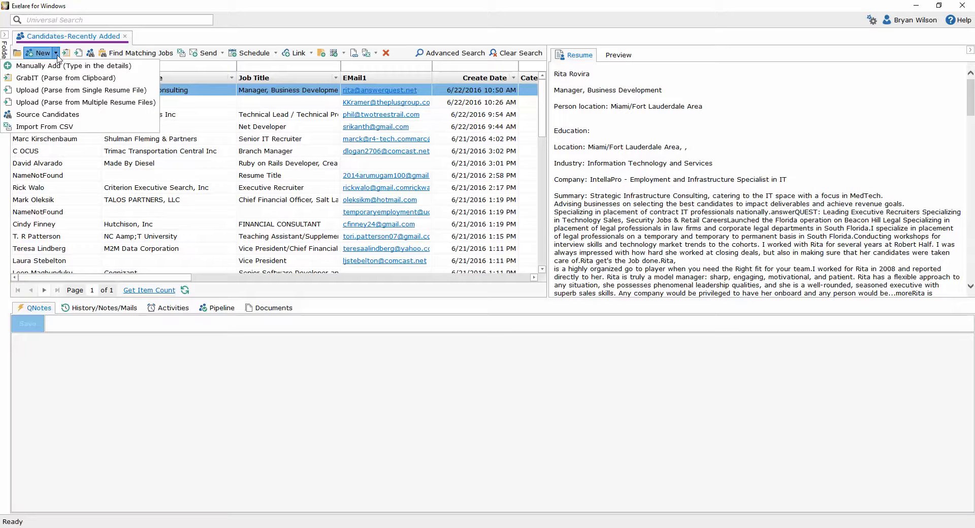
mouse_move(86, 102)
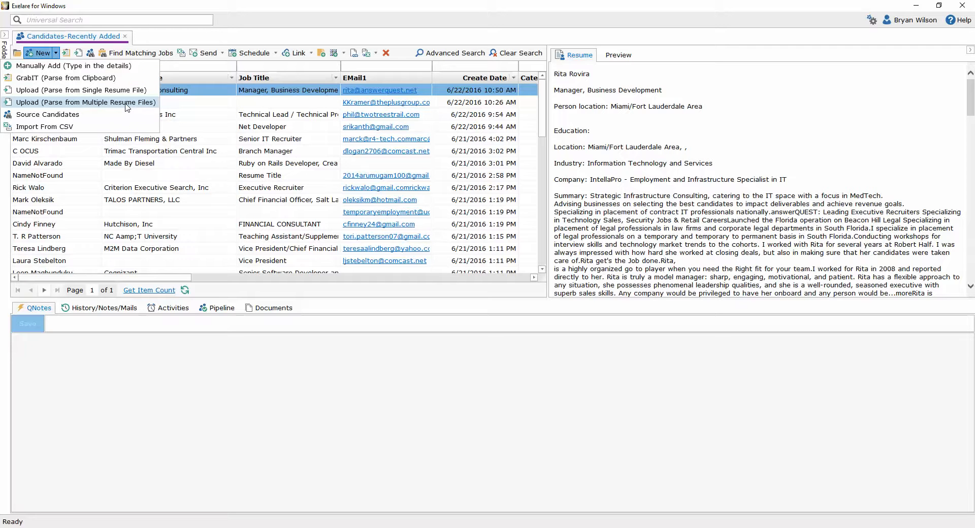
left_click(81, 102)
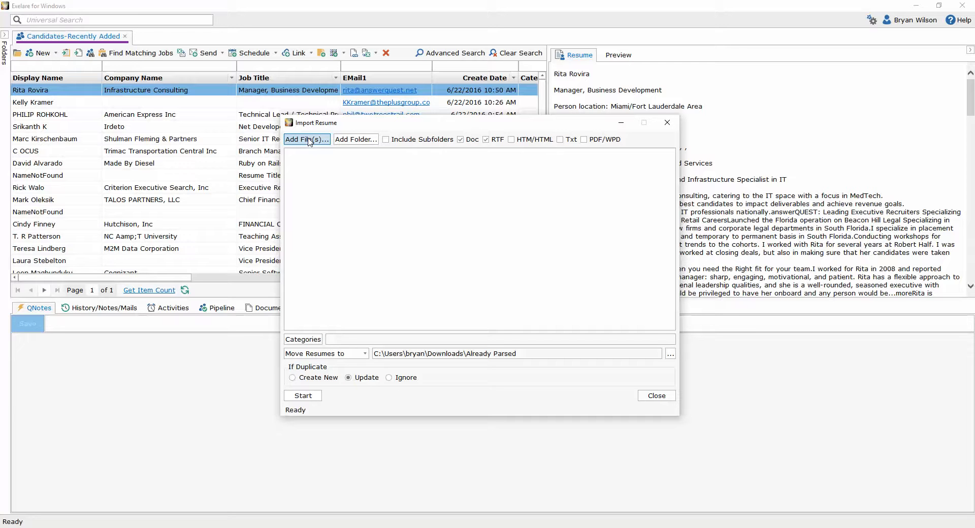
mouse_move(351, 145)
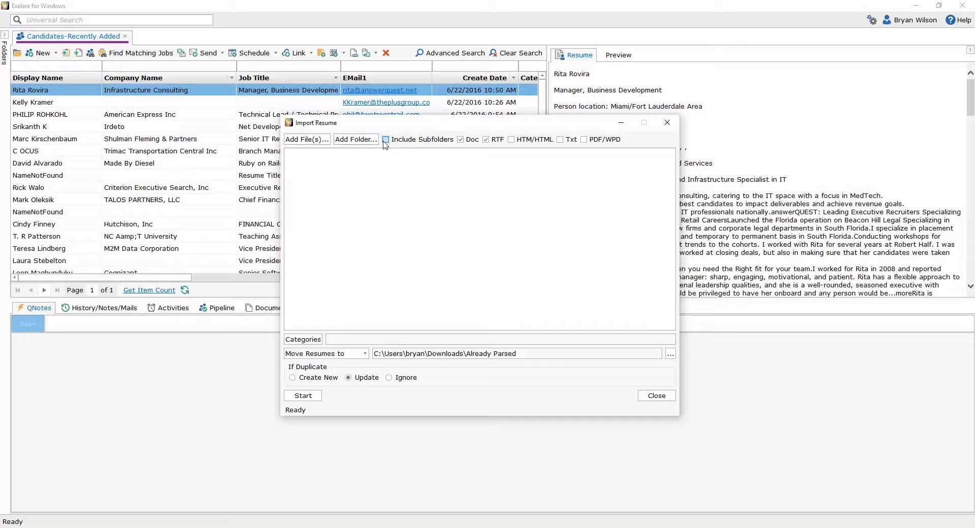
left_click(386, 139)
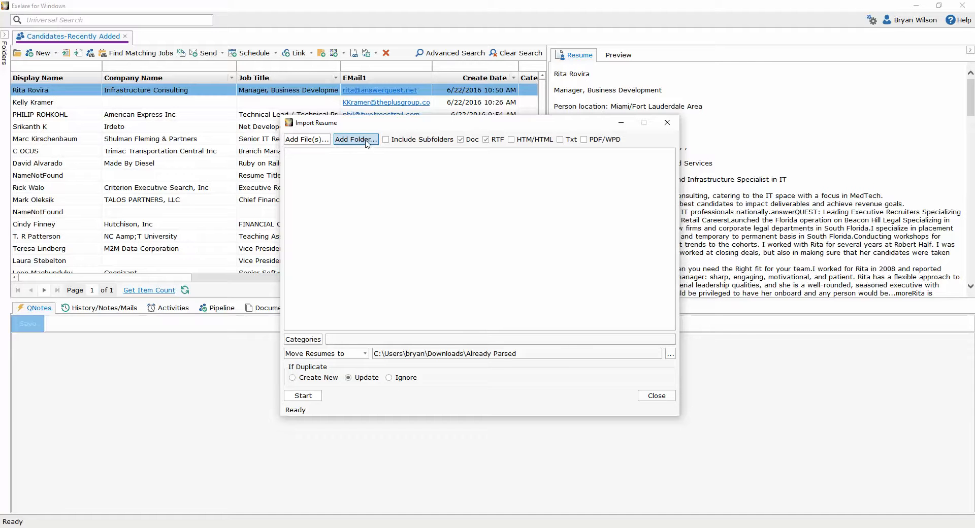
Pick Downloads > Developers in Browse For Folder as the resume source.
left_click(355, 139)
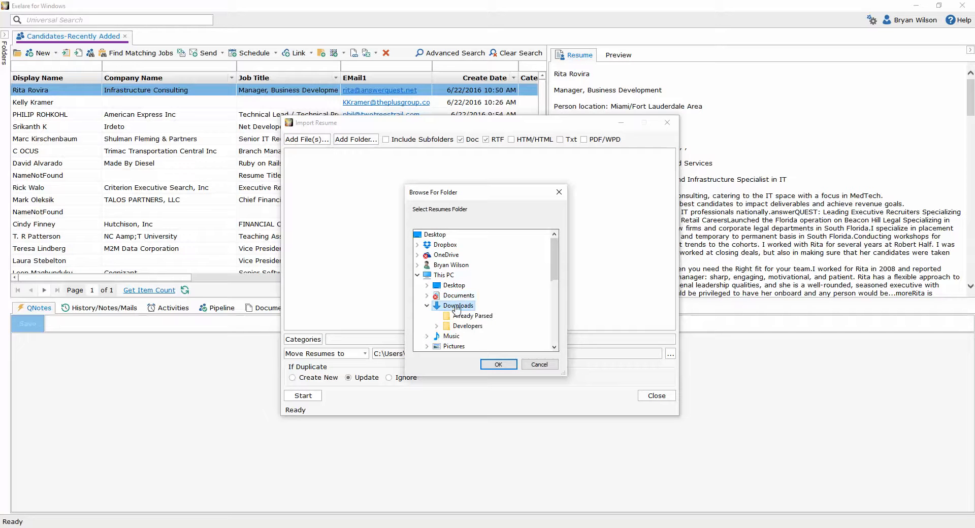
scroll("down", 3)
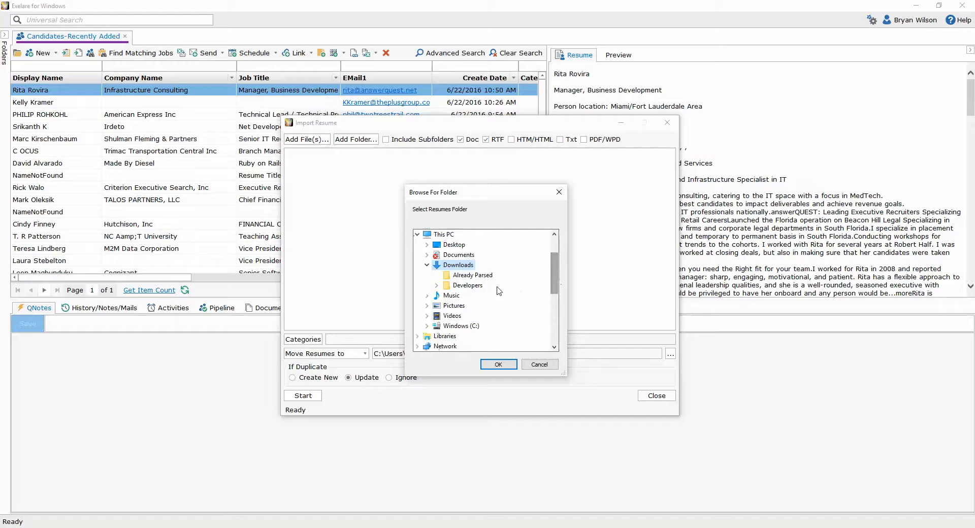
left_click(438, 285)
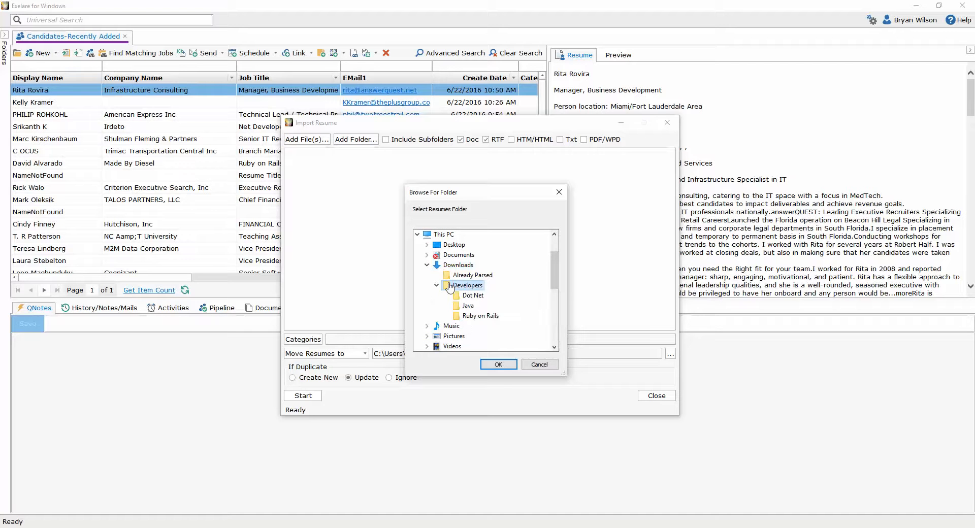
left_click(467, 285)
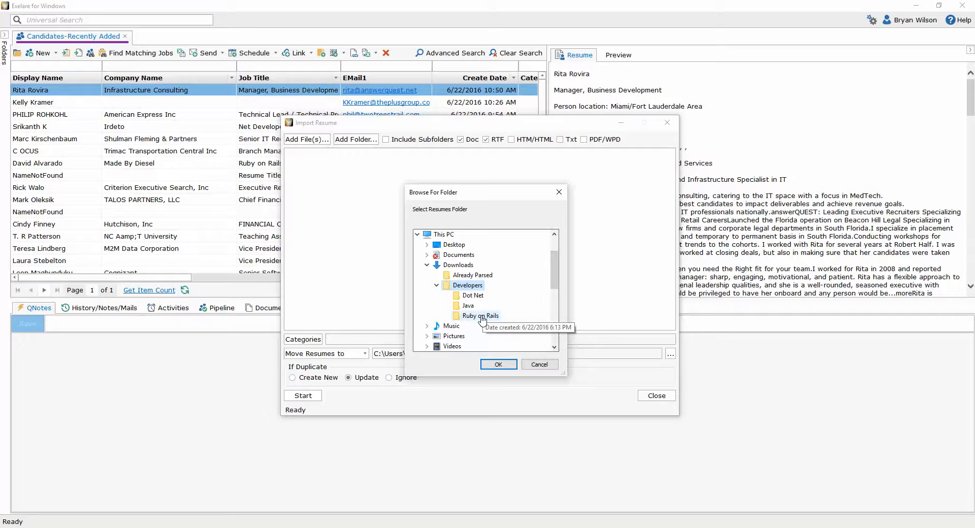
mouse_move(474, 301)
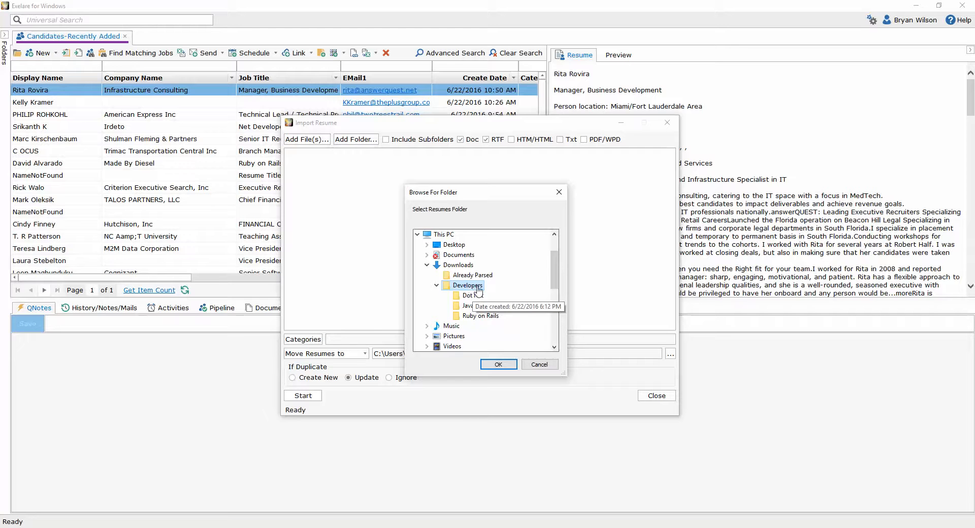
left_click(498, 365)
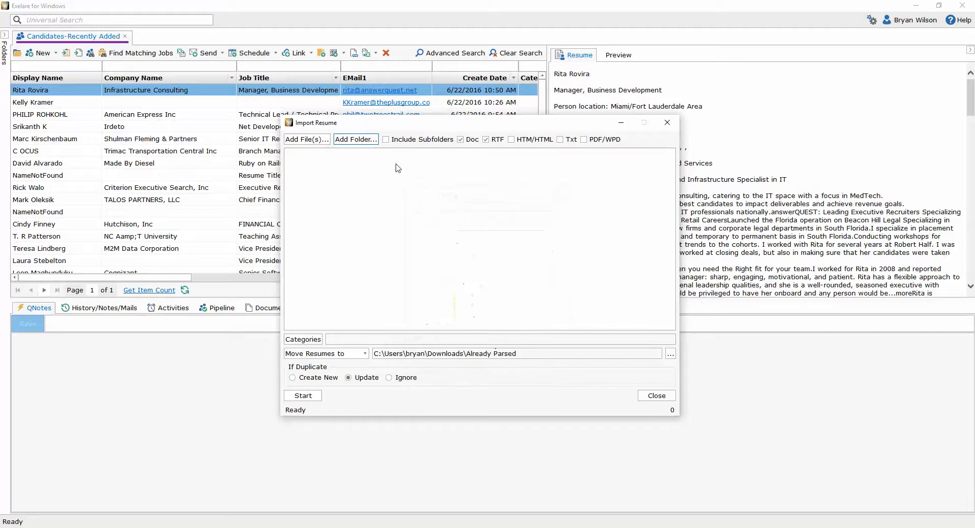
Enable Include Subfolders and add HTM/HTML, Txt and PDF/WPD to Doc and RTF.
left_click(385, 139)
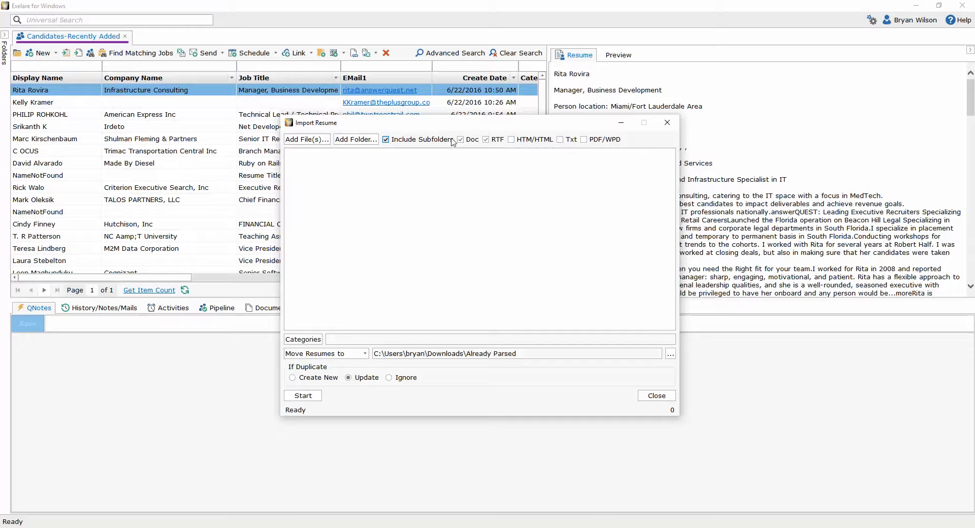
left_click(460, 140)
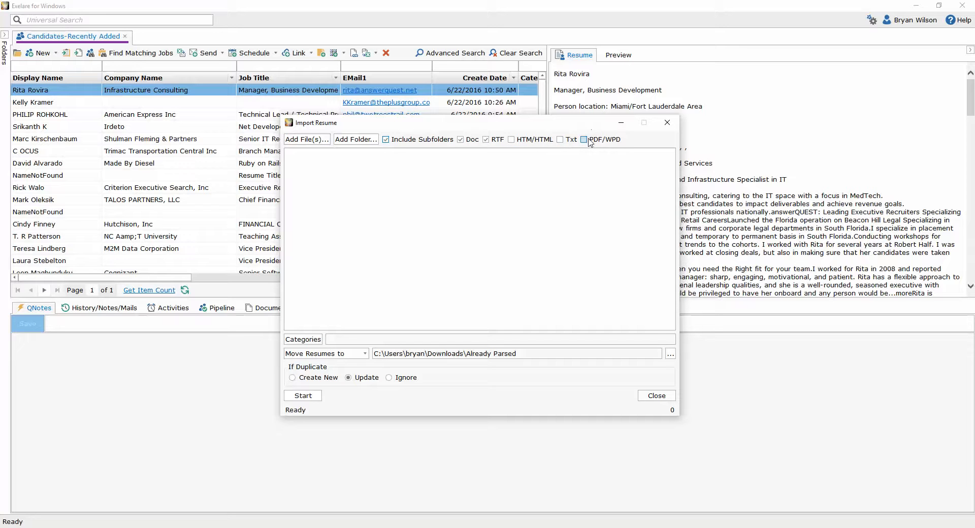
left_click(583, 138)
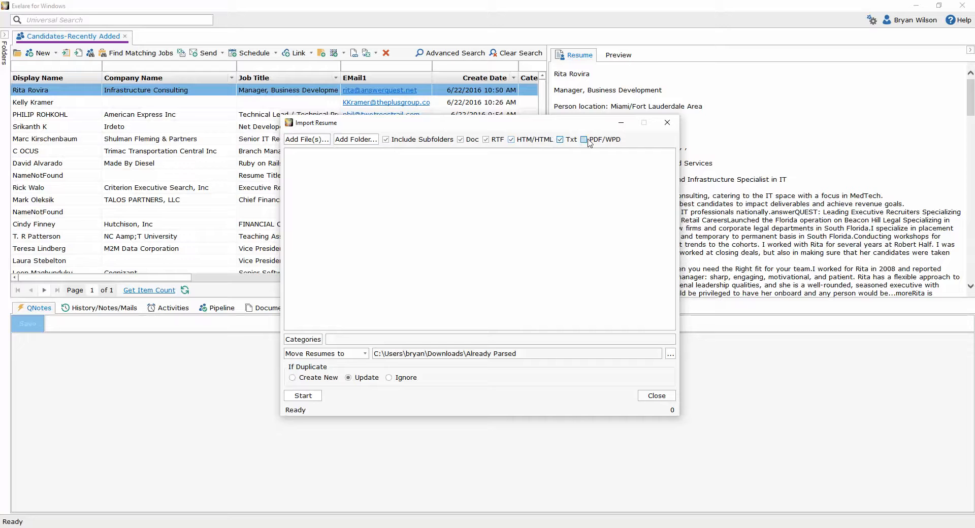
left_click(584, 139)
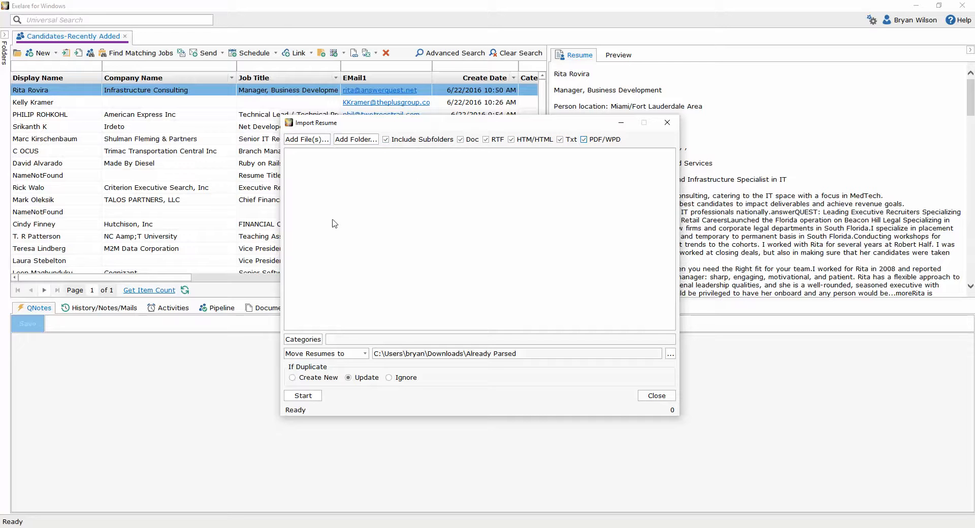
left_click(303, 339)
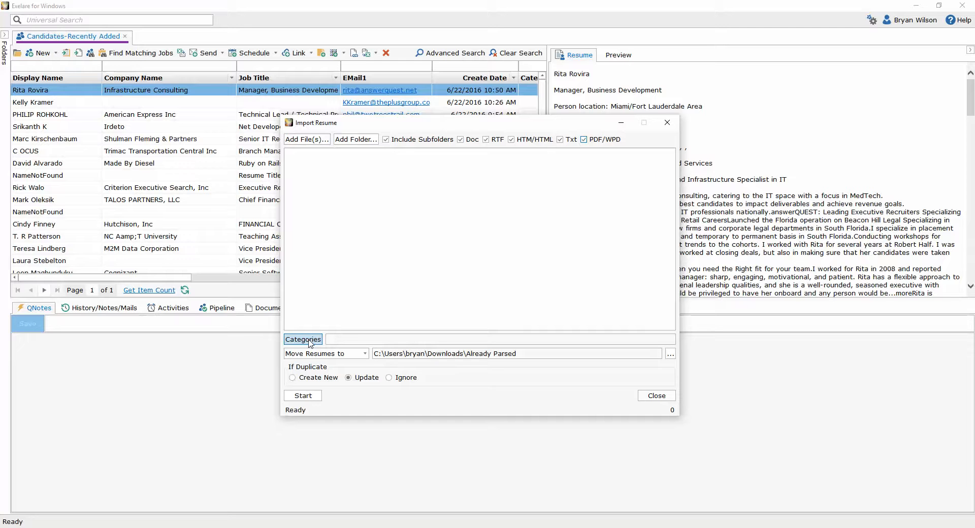
Create the category 'Import - 6-22-2016' in Lookup for Categories, tick it and confirm.
left_click(303, 340)
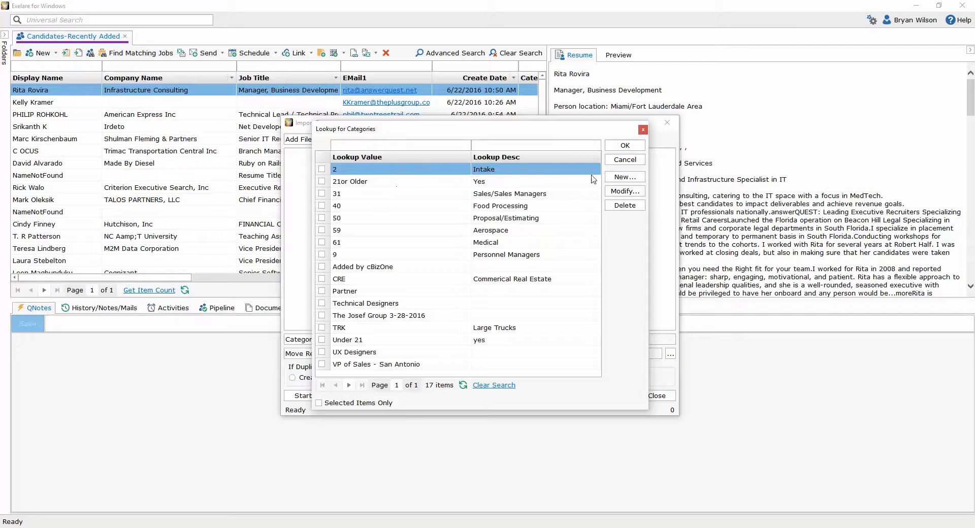
left_click(624, 177)
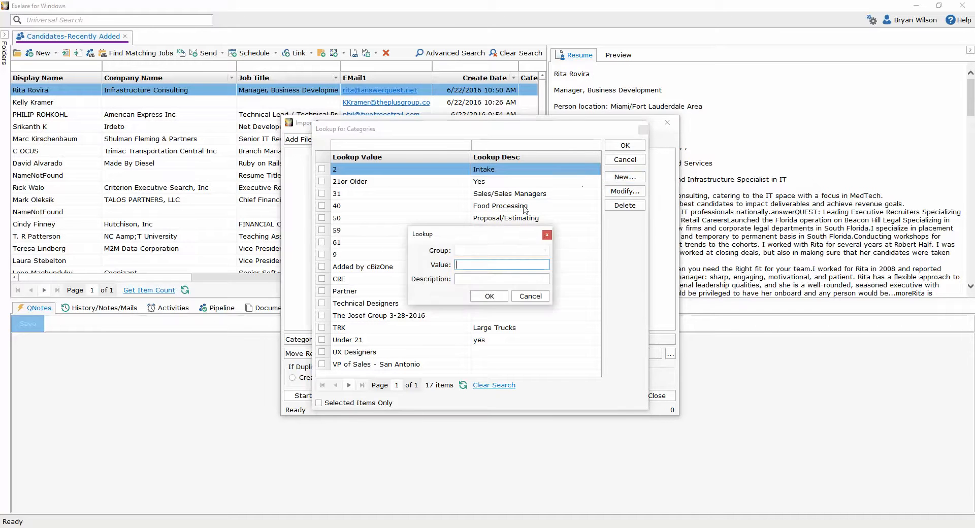
type("1")
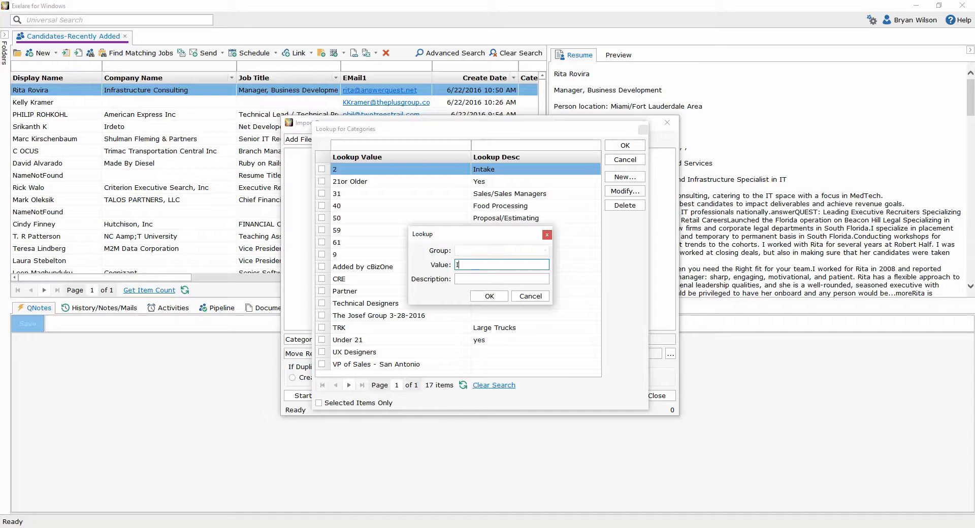
type("Import - 6-22-")
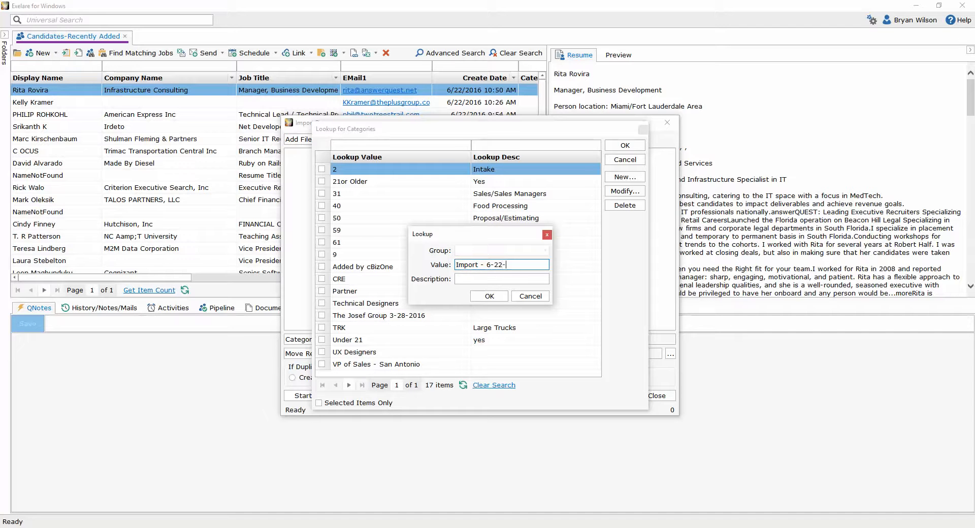
type("2016")
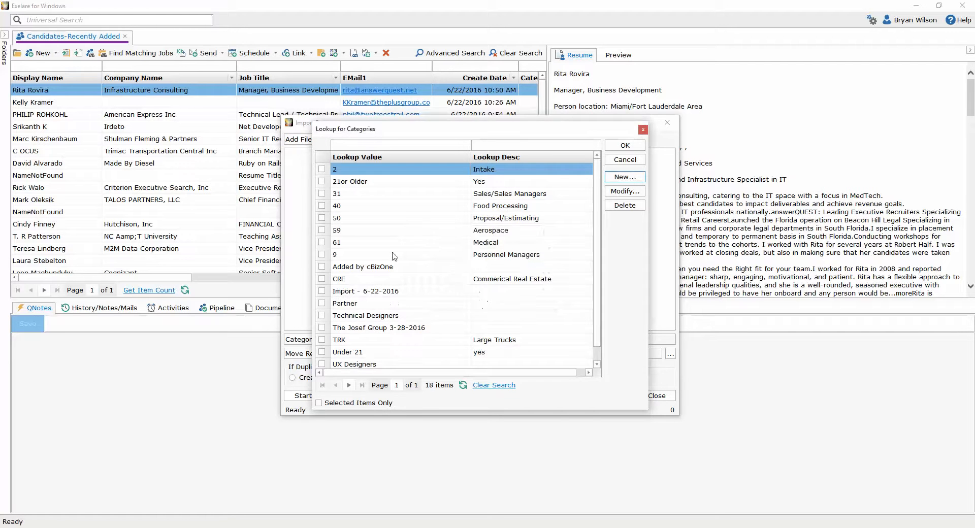
left_click(322, 293)
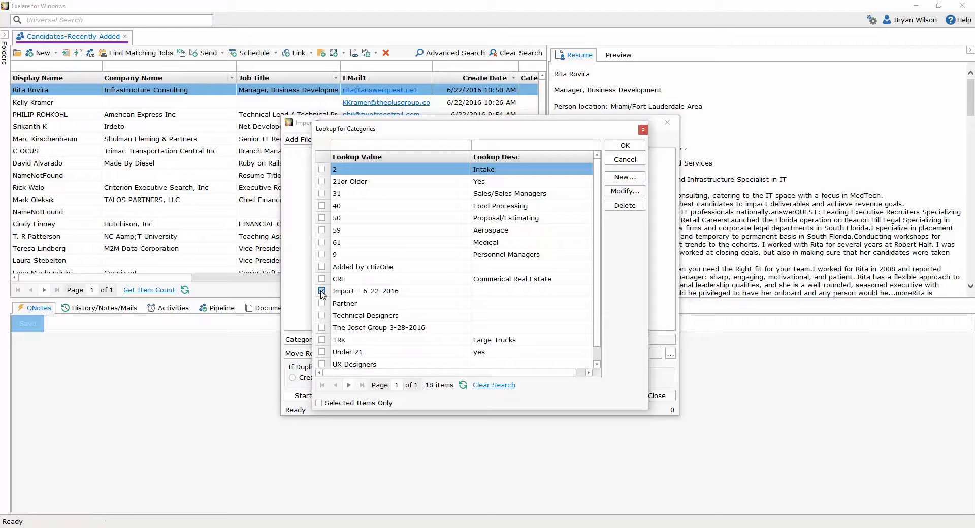
left_click(322, 292)
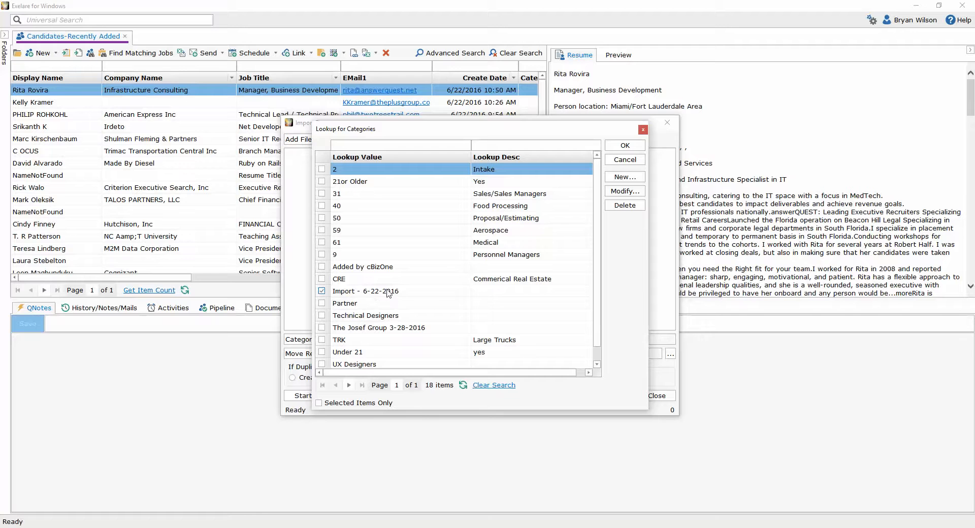
left_click(624, 145)
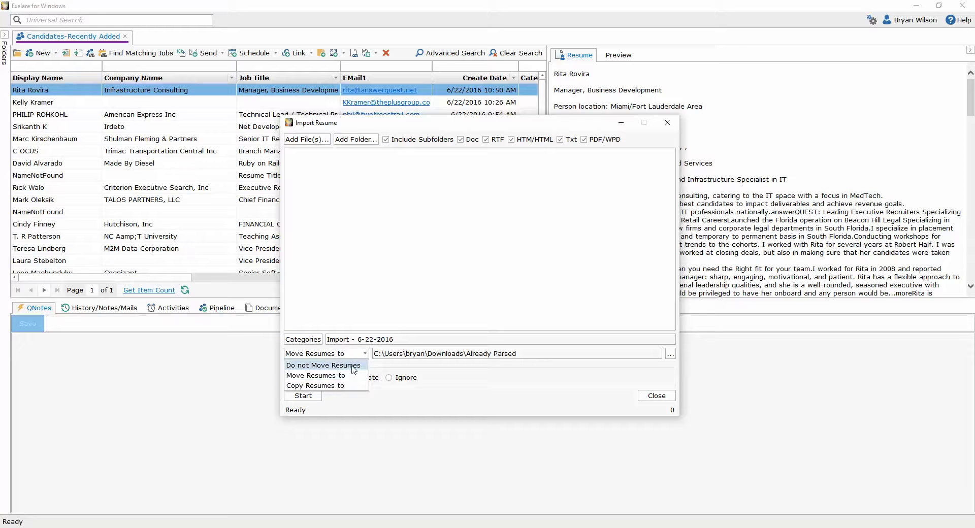
mouse_move(323, 375)
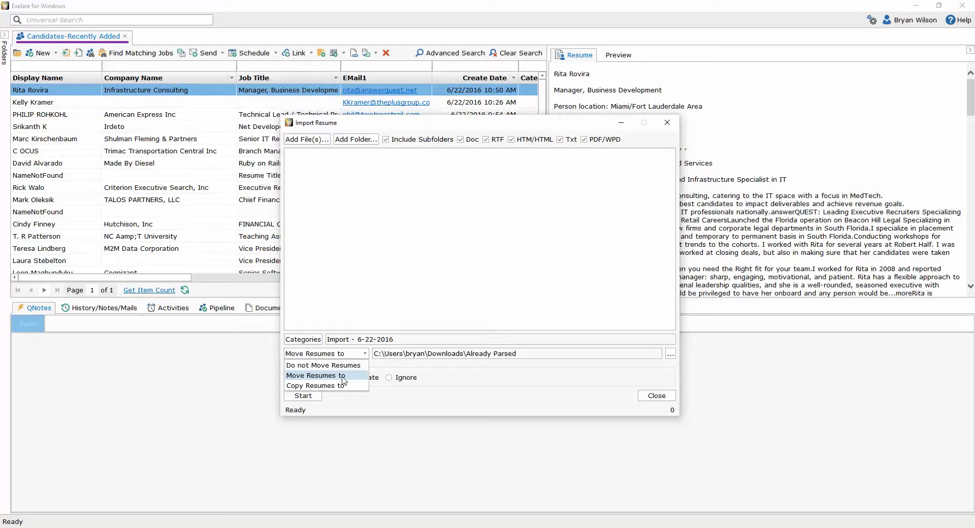
Set Move Resumes to 'Move Resumes to' C:\Users\bryan\Downloads\Already Parsed.
left_click(316, 375)
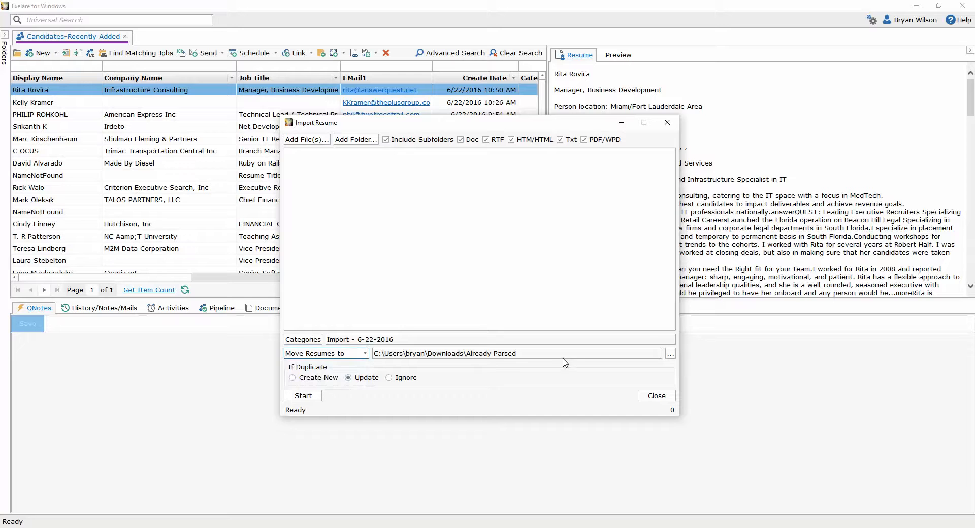
left_click(517, 354)
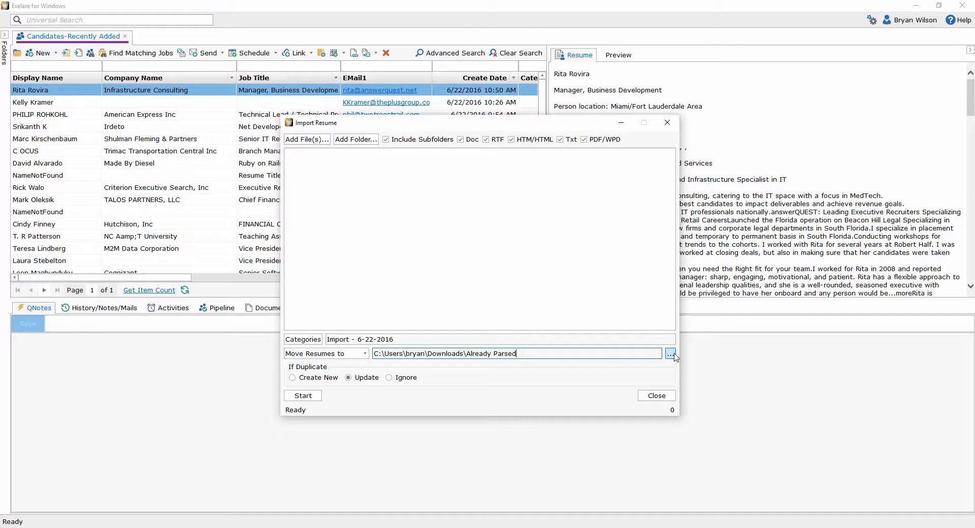
left_click(671, 354)
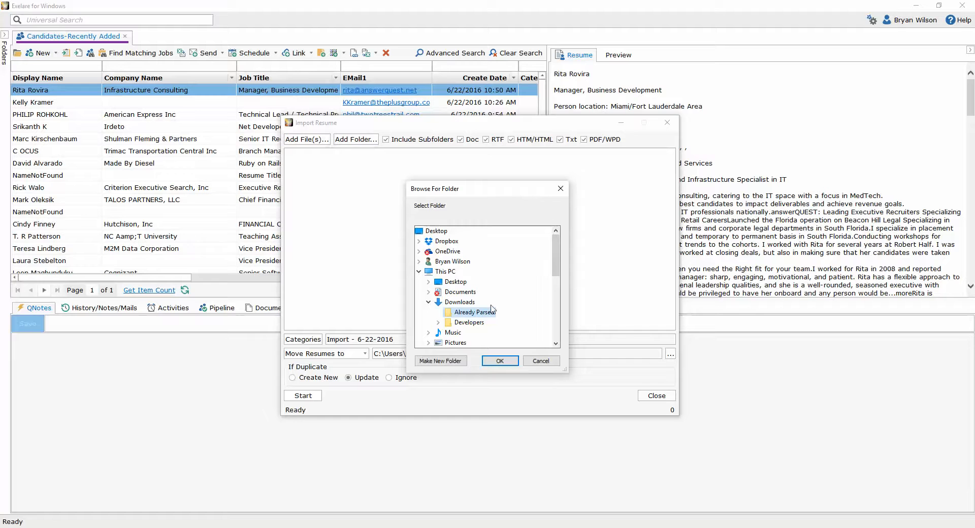
left_click(459, 302)
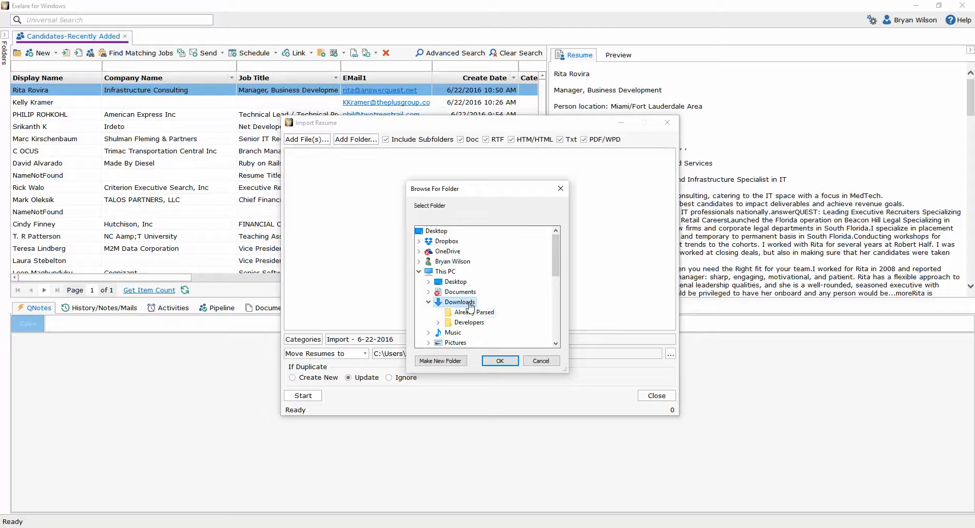
mouse_move(474, 312)
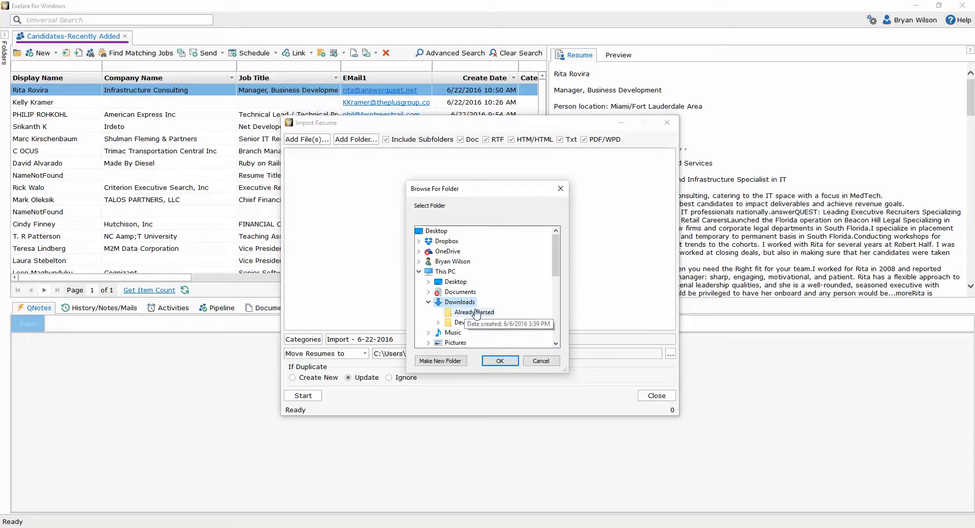
mouse_move(469, 323)
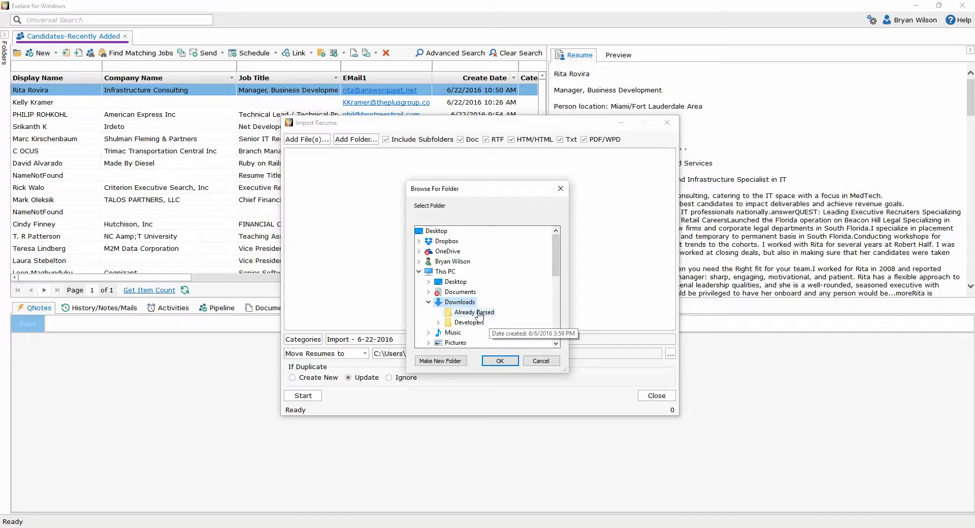
mouse_move(469, 322)
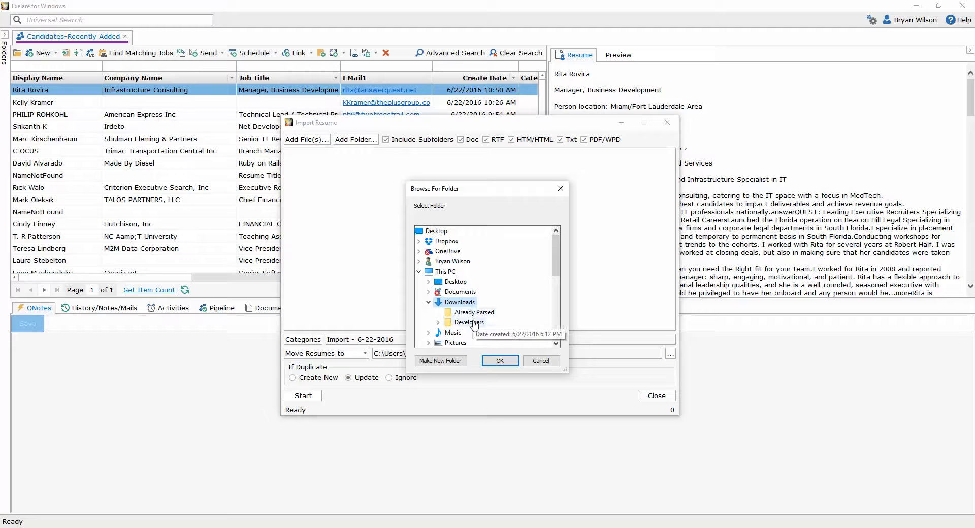
left_click(499, 360)
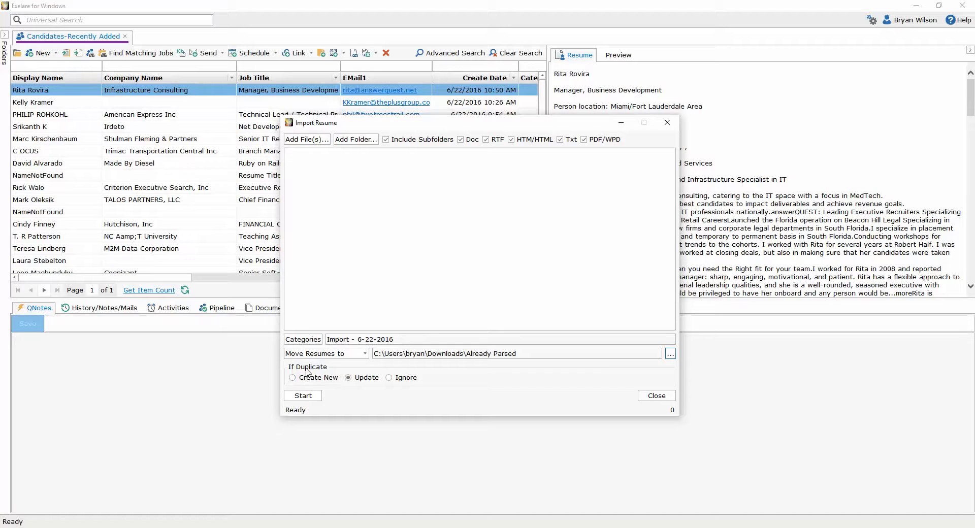
mouse_move(316, 372)
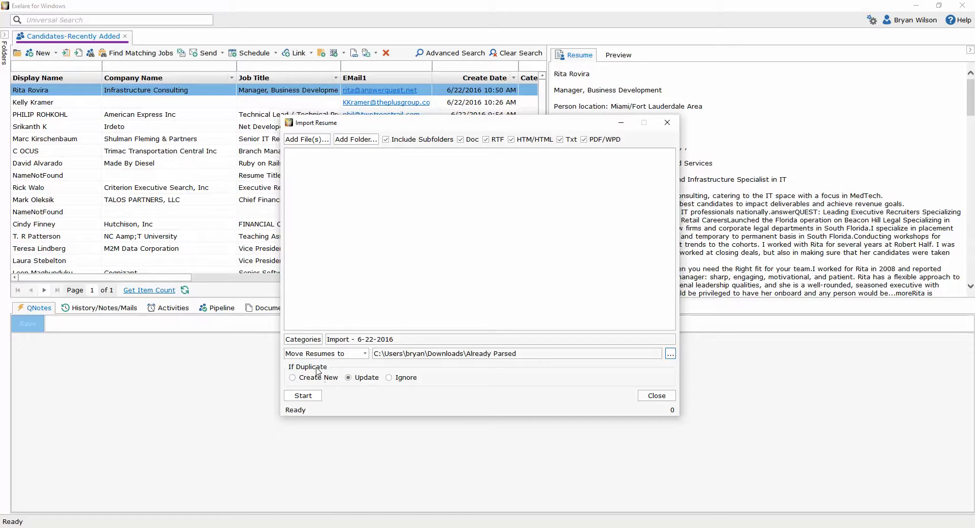
left_click(293, 378)
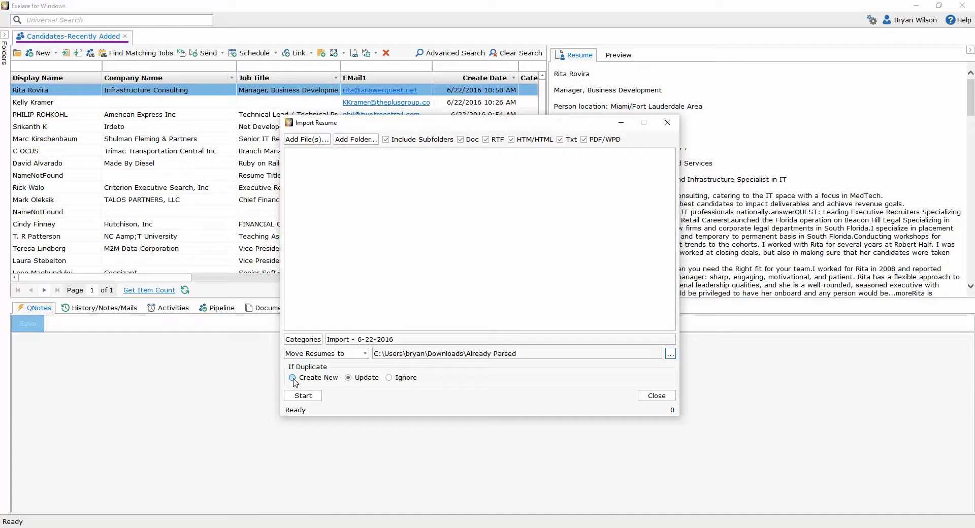
left_click(349, 378)
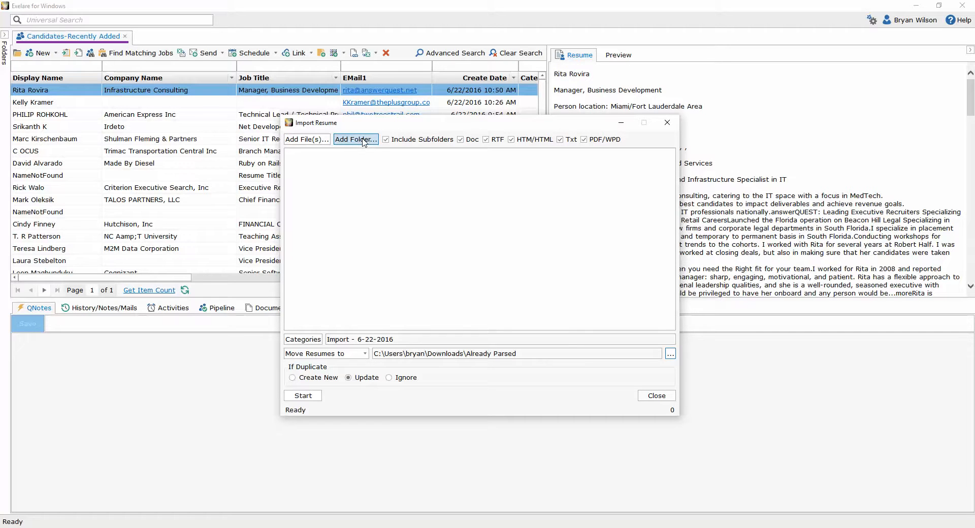
Add the Downloads\Developers folder, queuing fifteen resumes including subfolders.
left_click(355, 139)
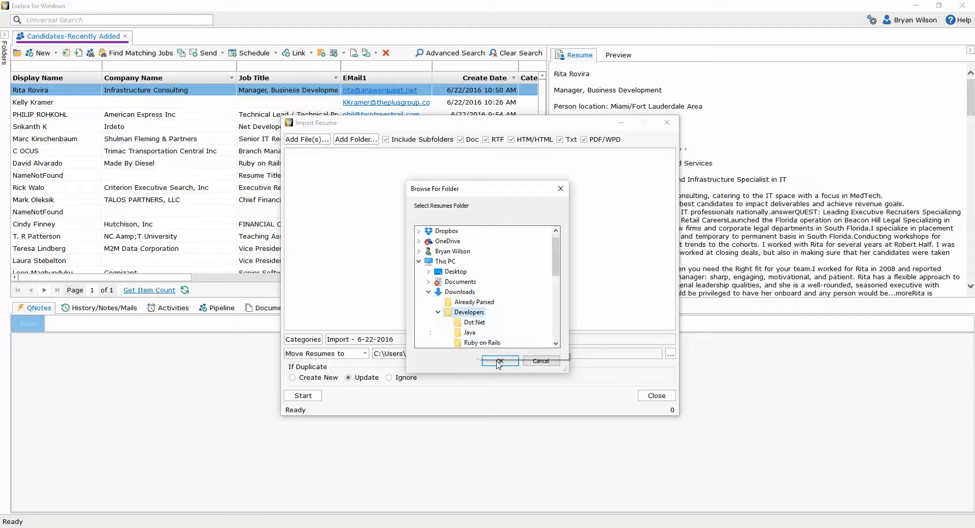
left_click(500, 362)
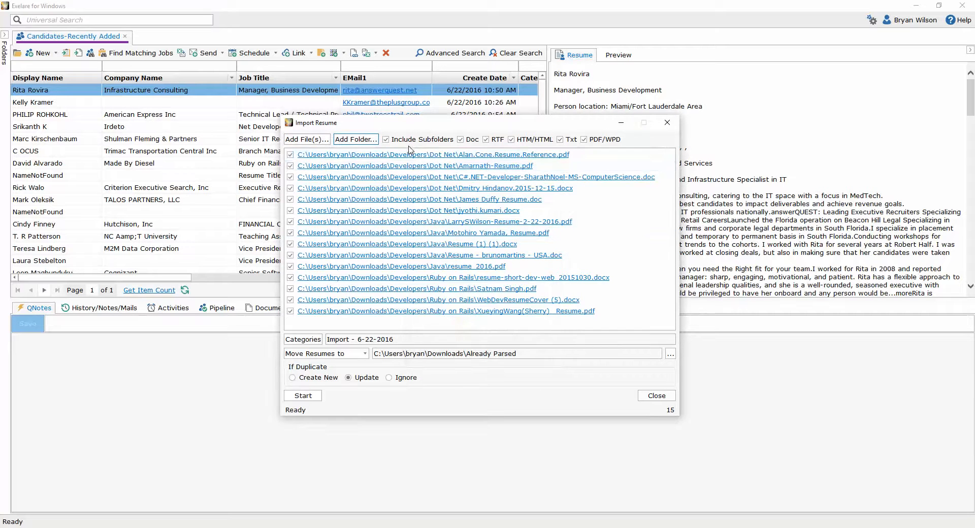
left_click(439, 299)
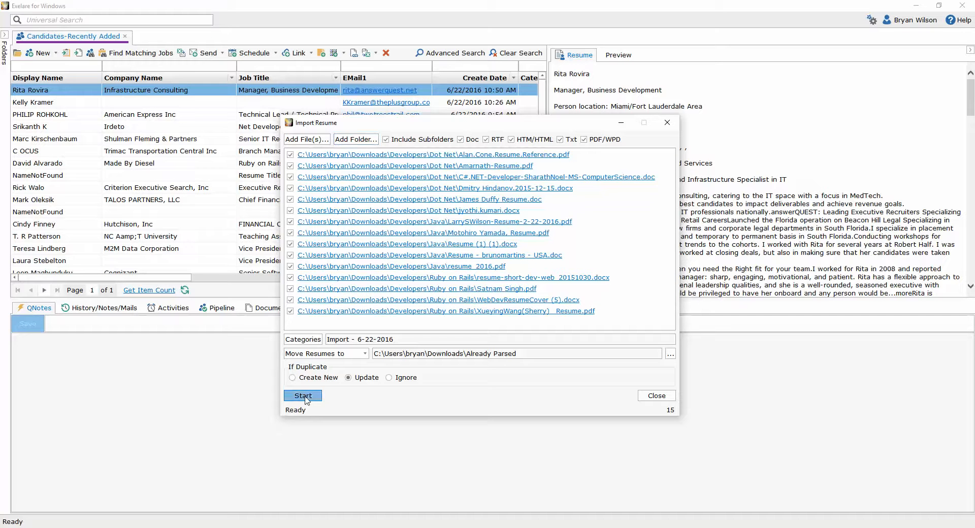
Start parsing the 15 queued resumes and open a candidate record meanwhile.
left_click(303, 396)
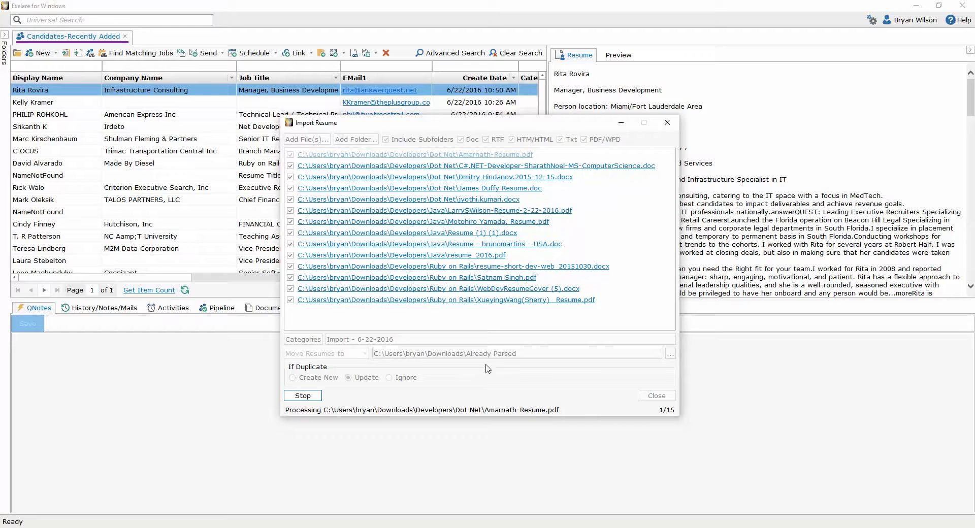
mouse_move(494, 346)
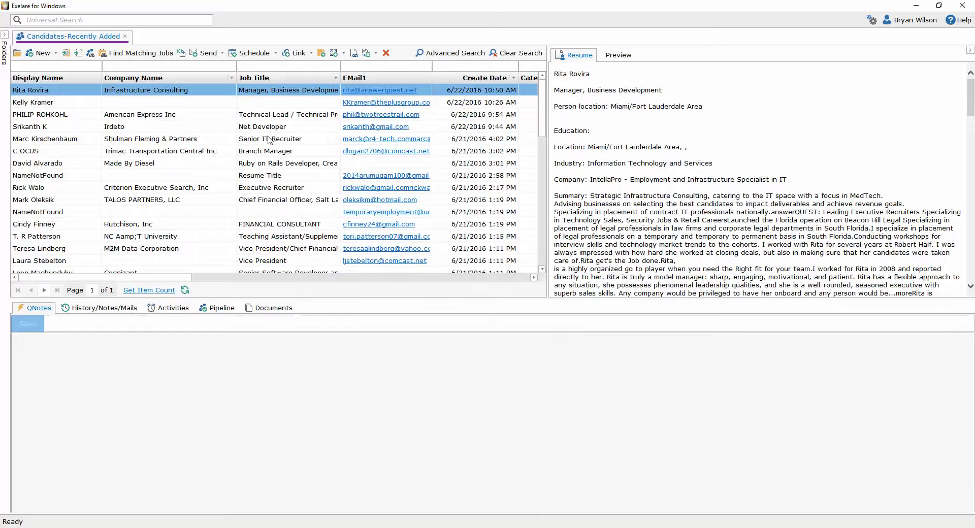
double_click(44, 138)
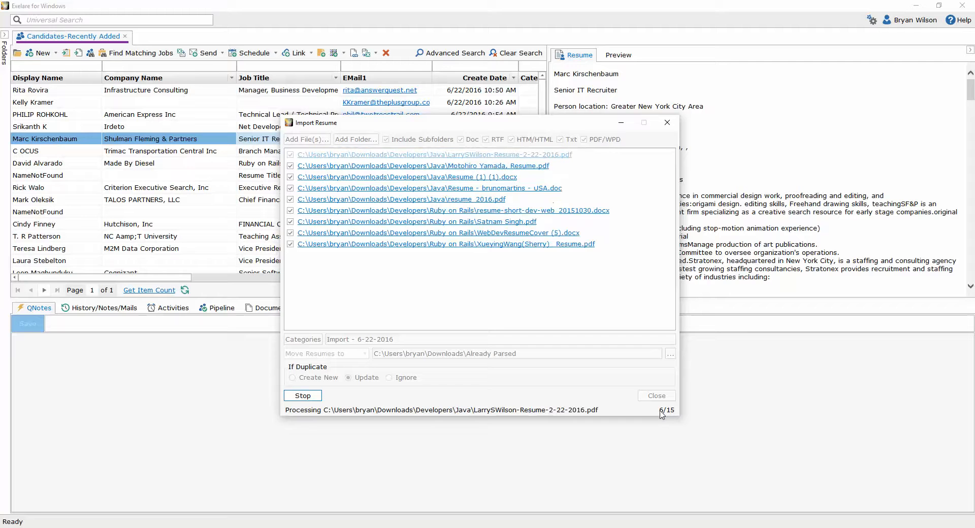
mouse_move(453, 503)
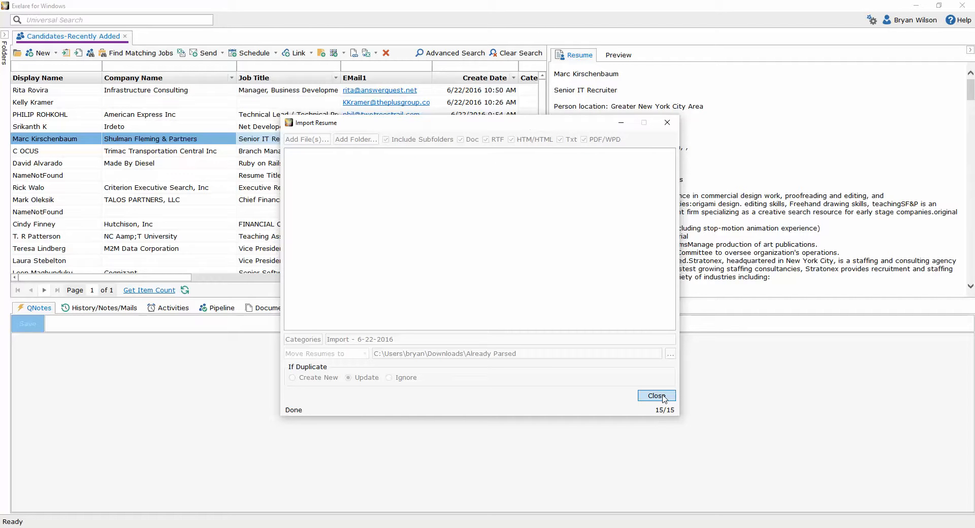
left_click(657, 396)
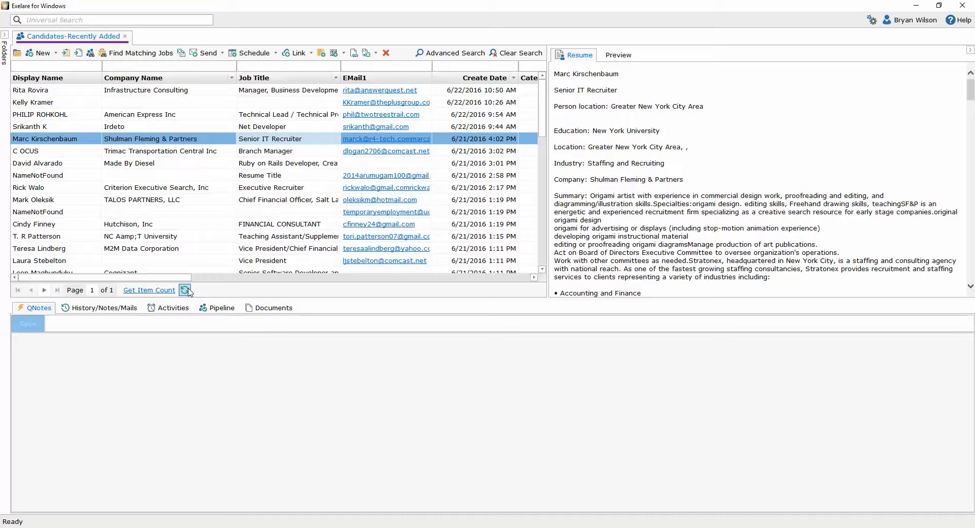
left_click(185, 291)
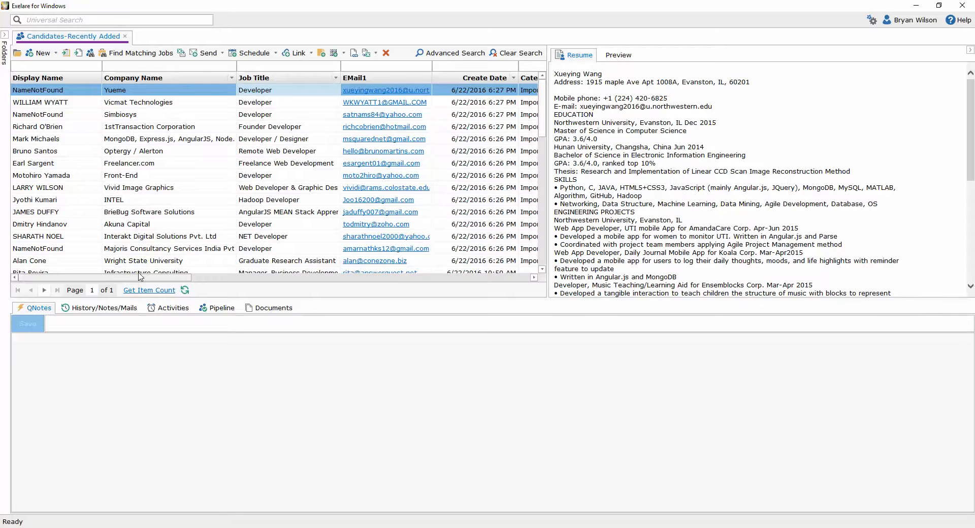
mouse_move(141, 107)
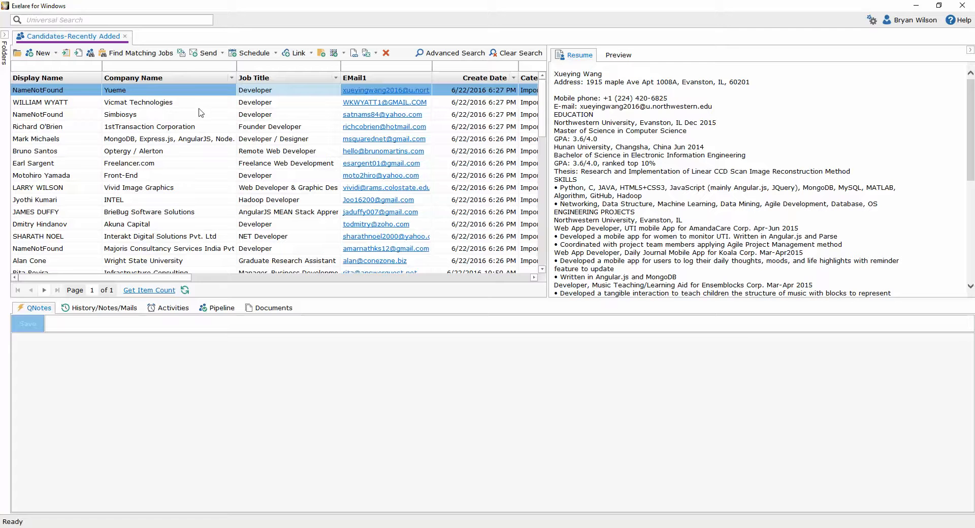
mouse_move(277, 503)
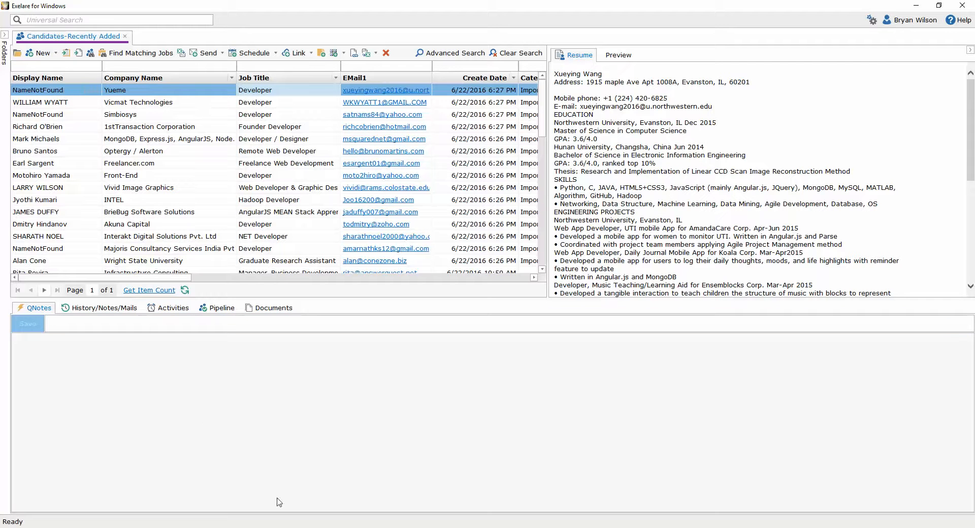
left_click(40, 102)
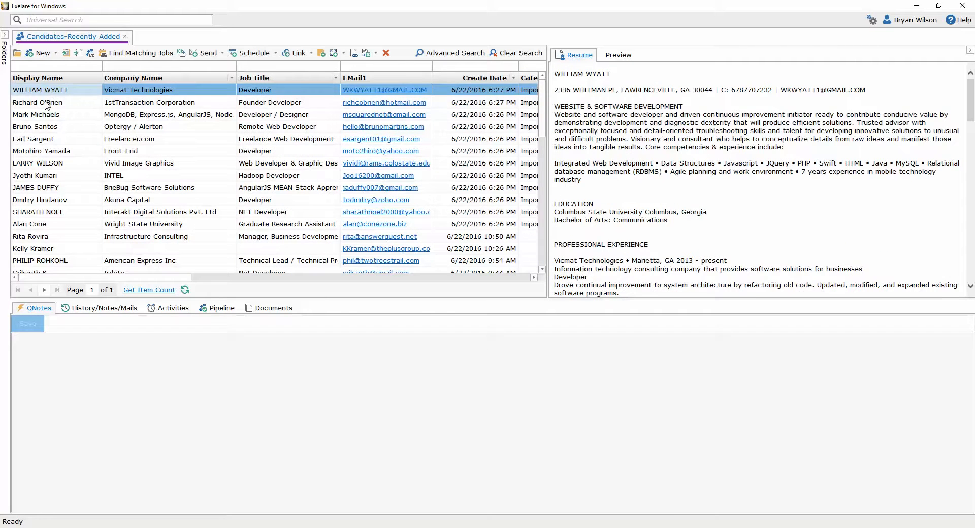
left_click(37, 102)
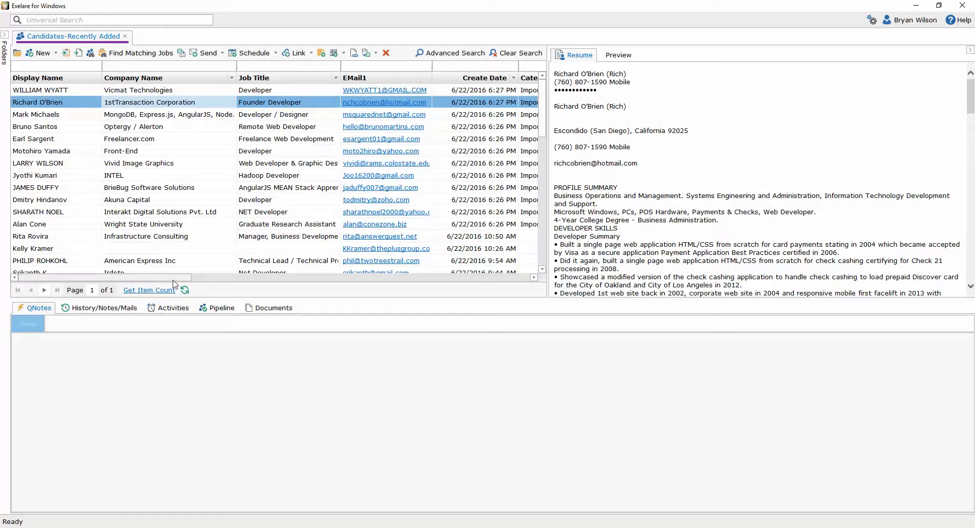
scroll("right", 3)
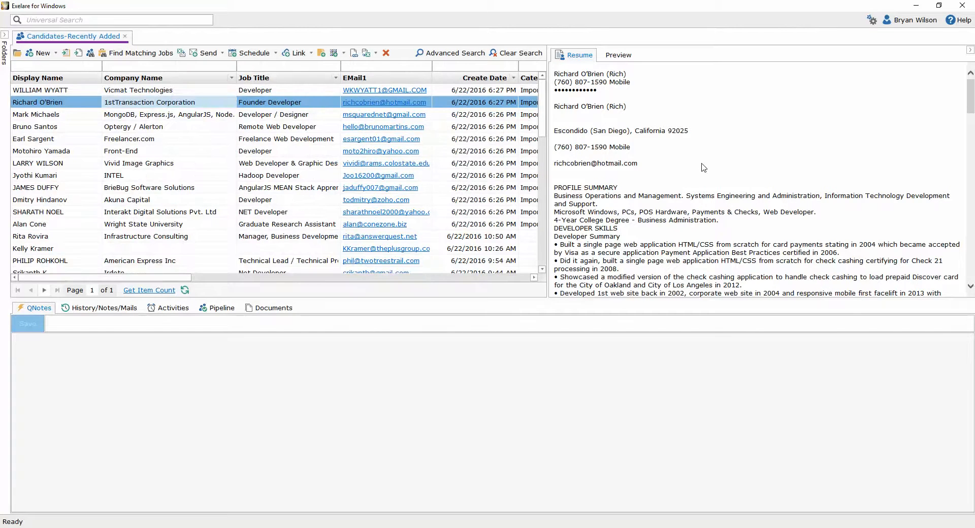
mouse_move(699, 163)
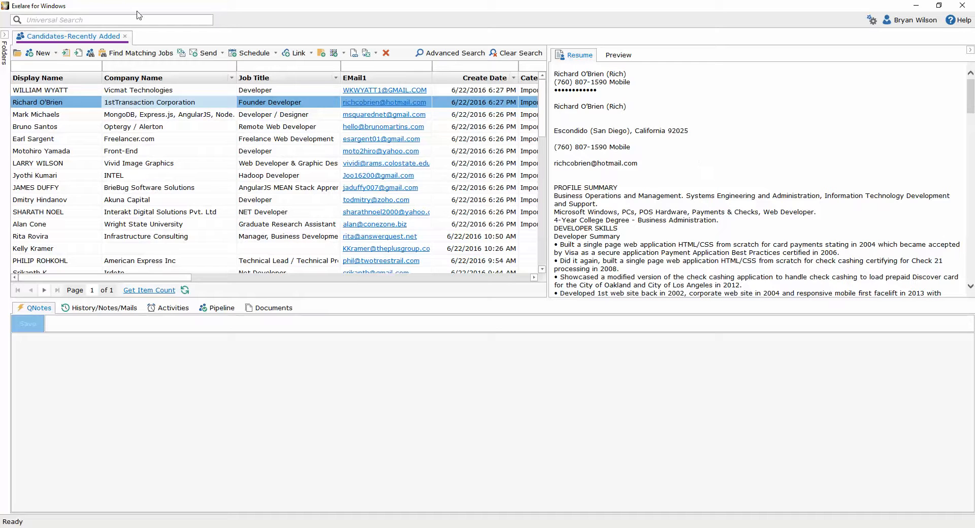
mouse_move(39, 52)
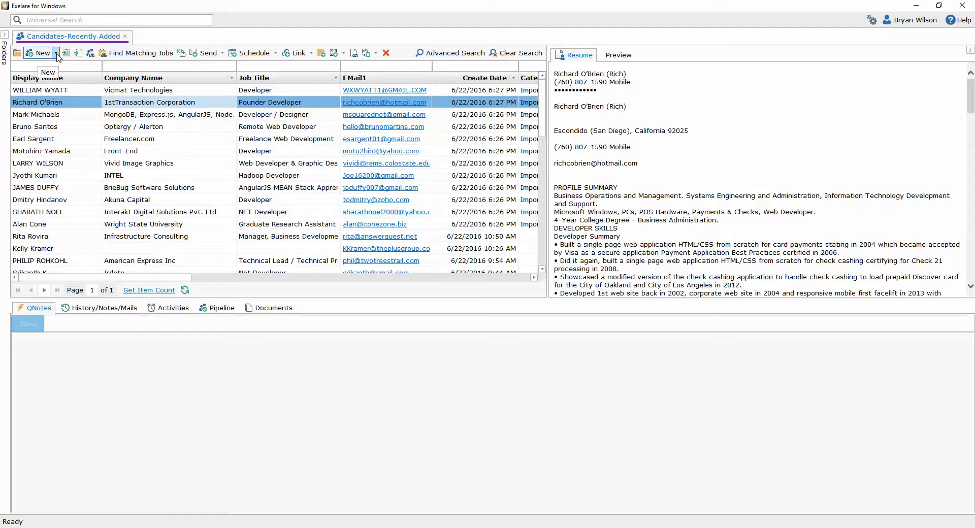
Pick Upload (Parse from Multiple Resume Files) from the New dropdown again.
left_click(56, 52)
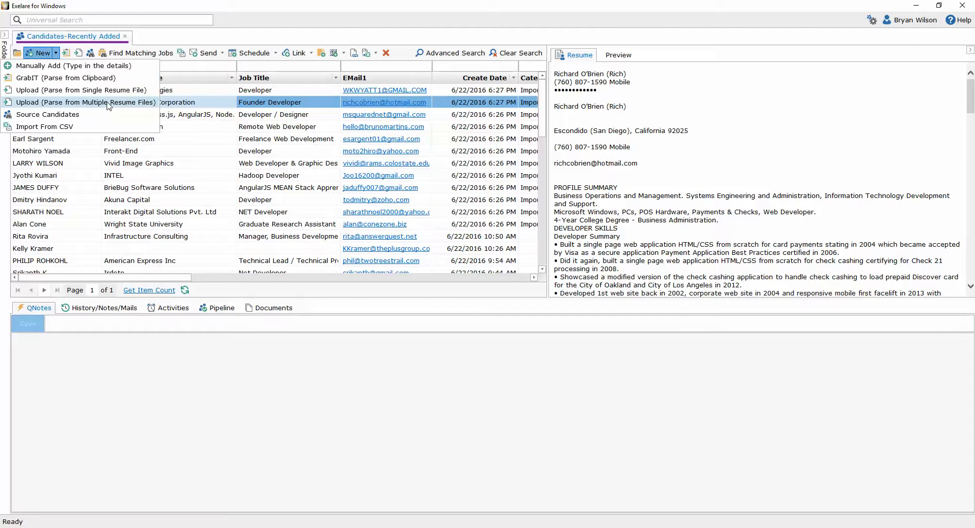
left_click(92, 102)
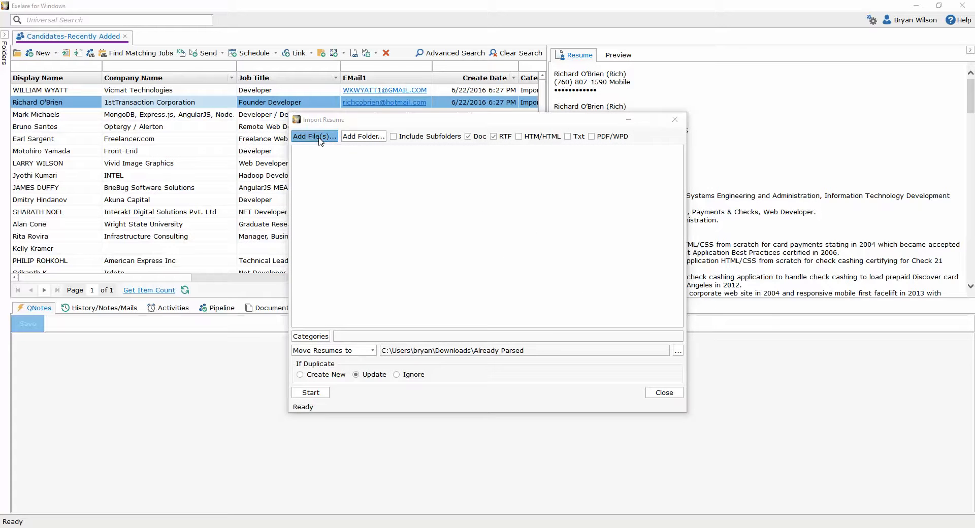
left_click(314, 136)
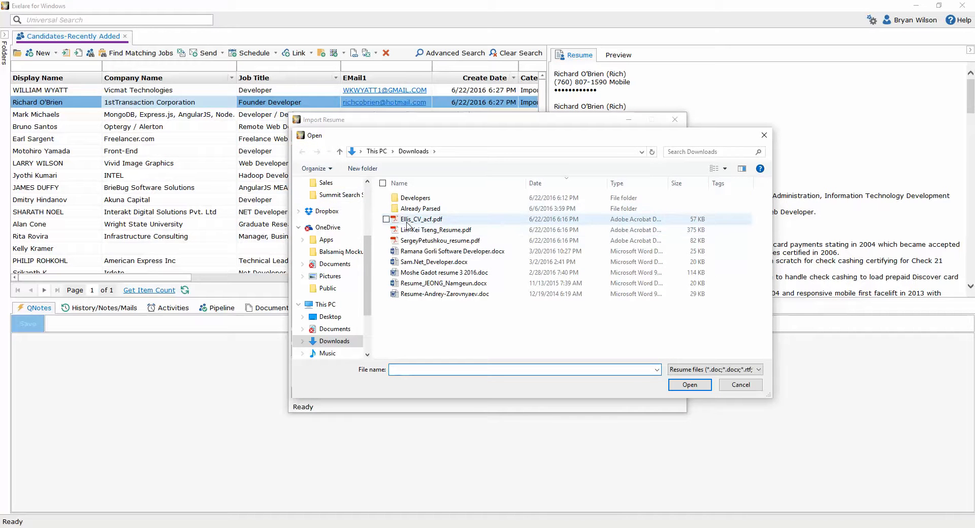
left_click(421, 219)
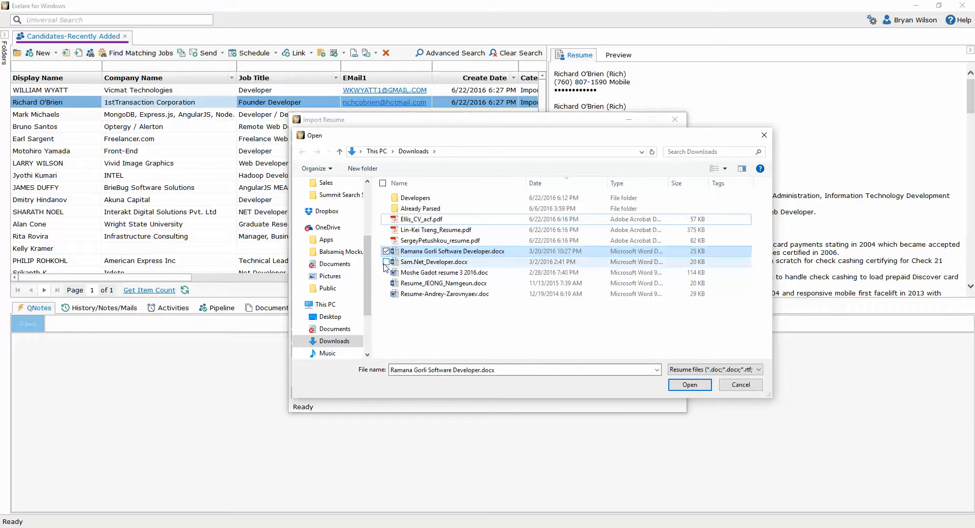
left_click(386, 283)
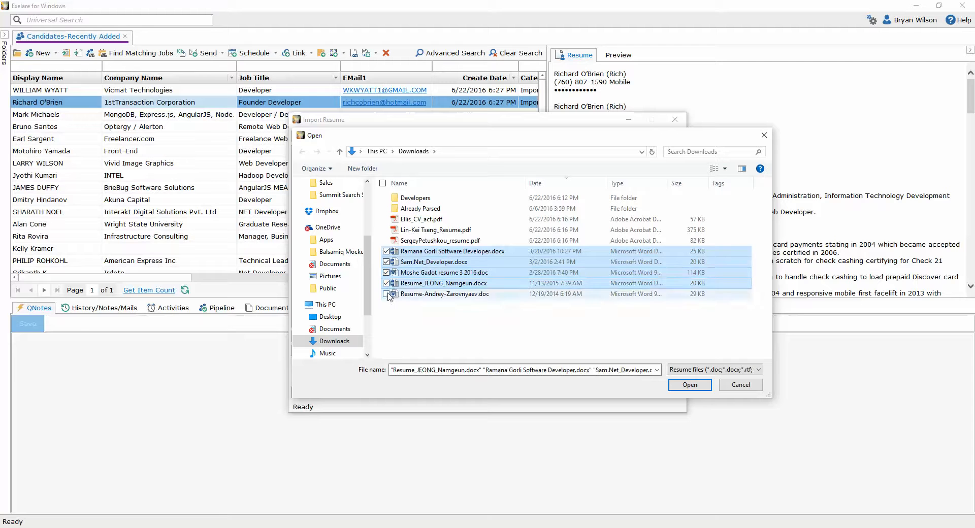
left_click(386, 294)
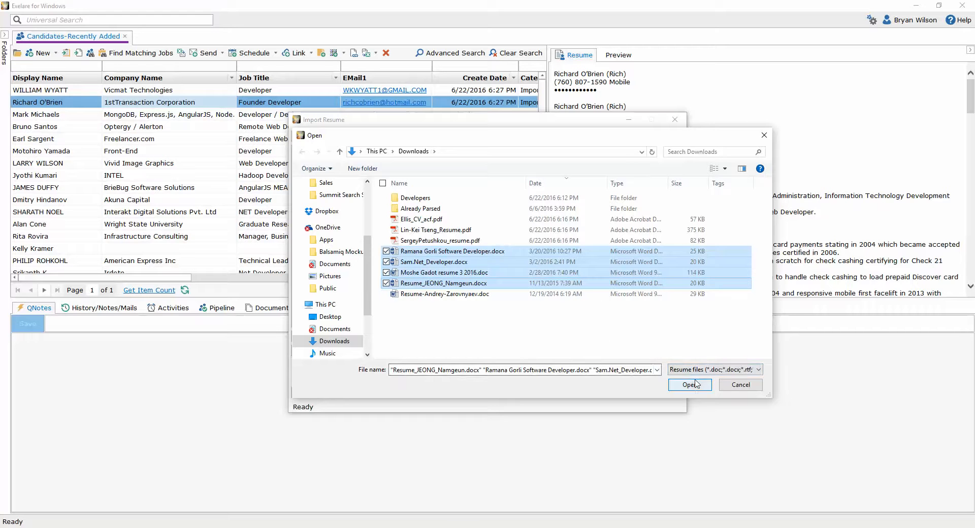
left_click(689, 385)
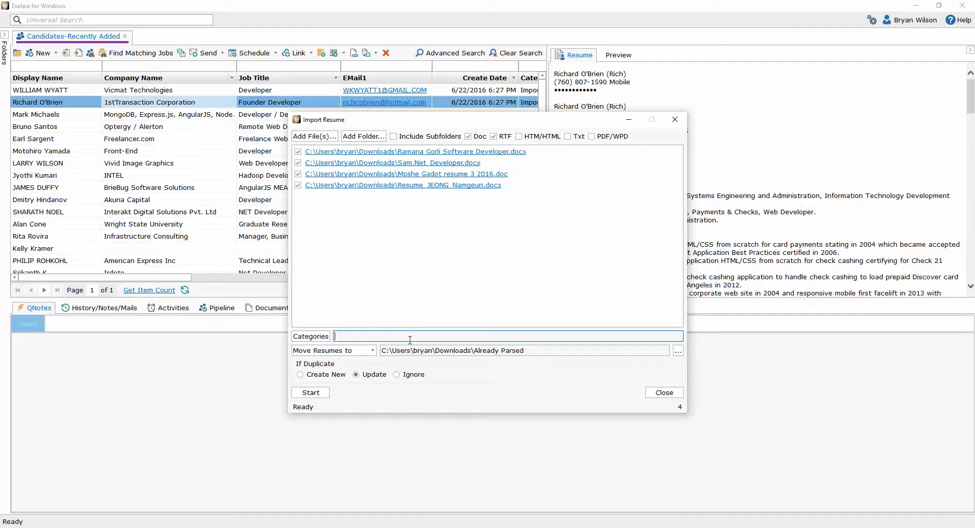
Parse the four queued Word resumes in Import Resume until Done 4/4, then reposition the dialog.
left_click(310, 393)
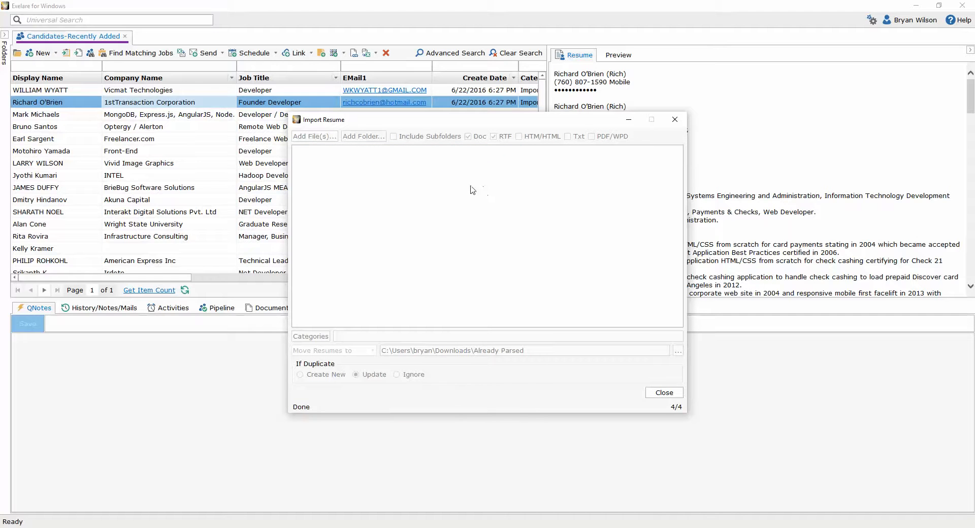
mouse_move(662, 382)
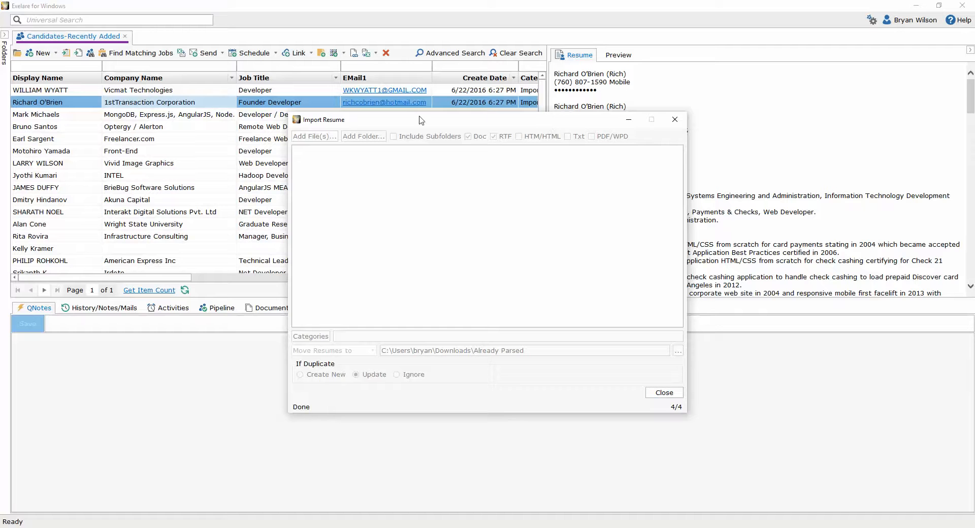
left_click_drag(420, 119, 479, 171)
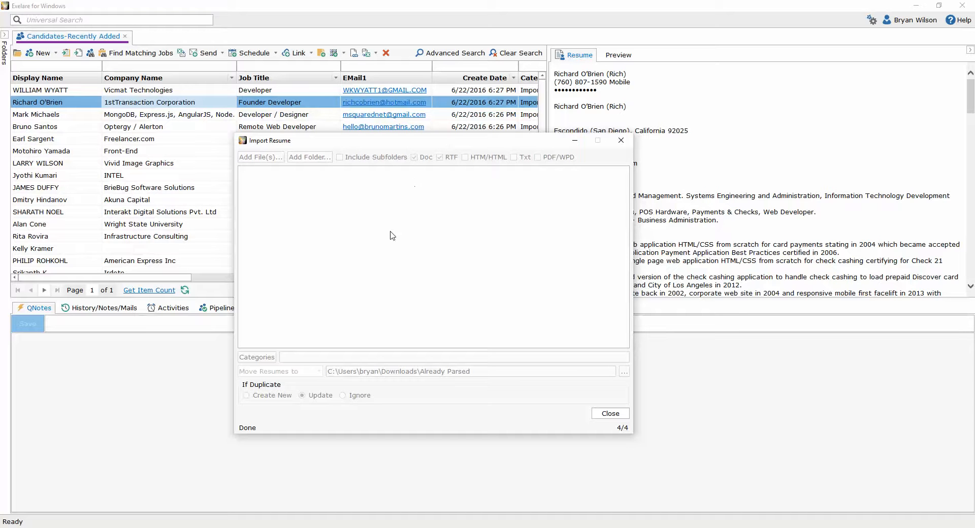
mouse_move(382, 512)
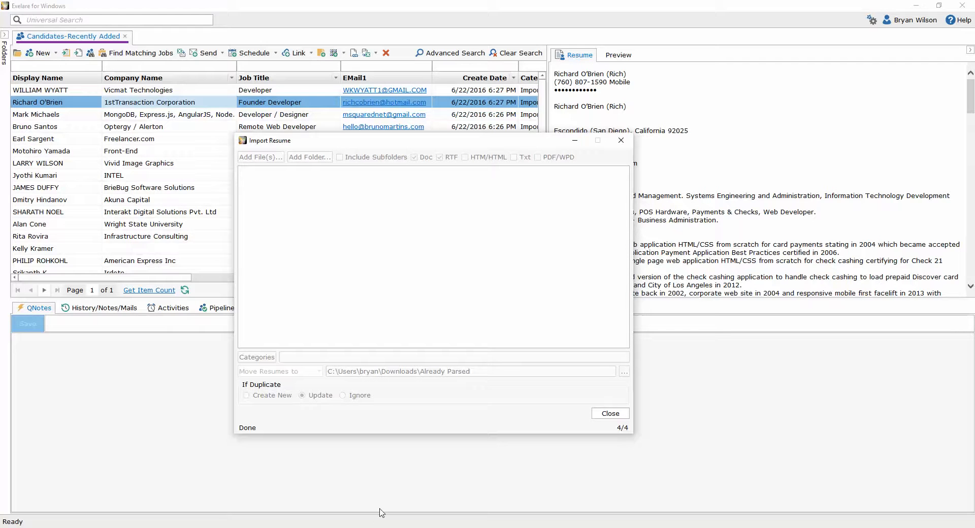